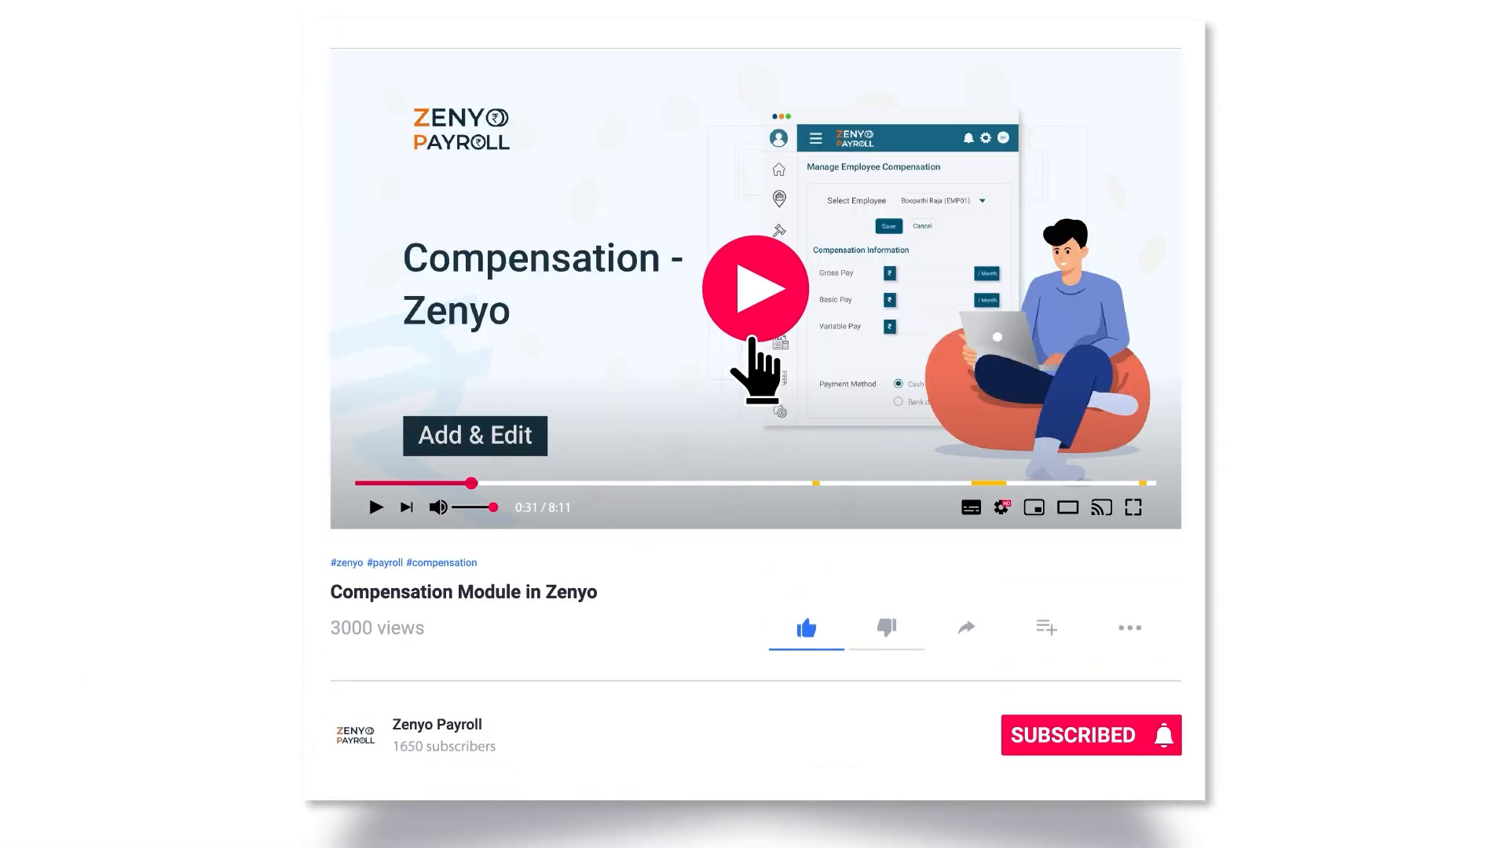
# Land on the Zenyo Payroll dashboard showing the March 2023 pay run summary
pyautogui.click(755, 289)
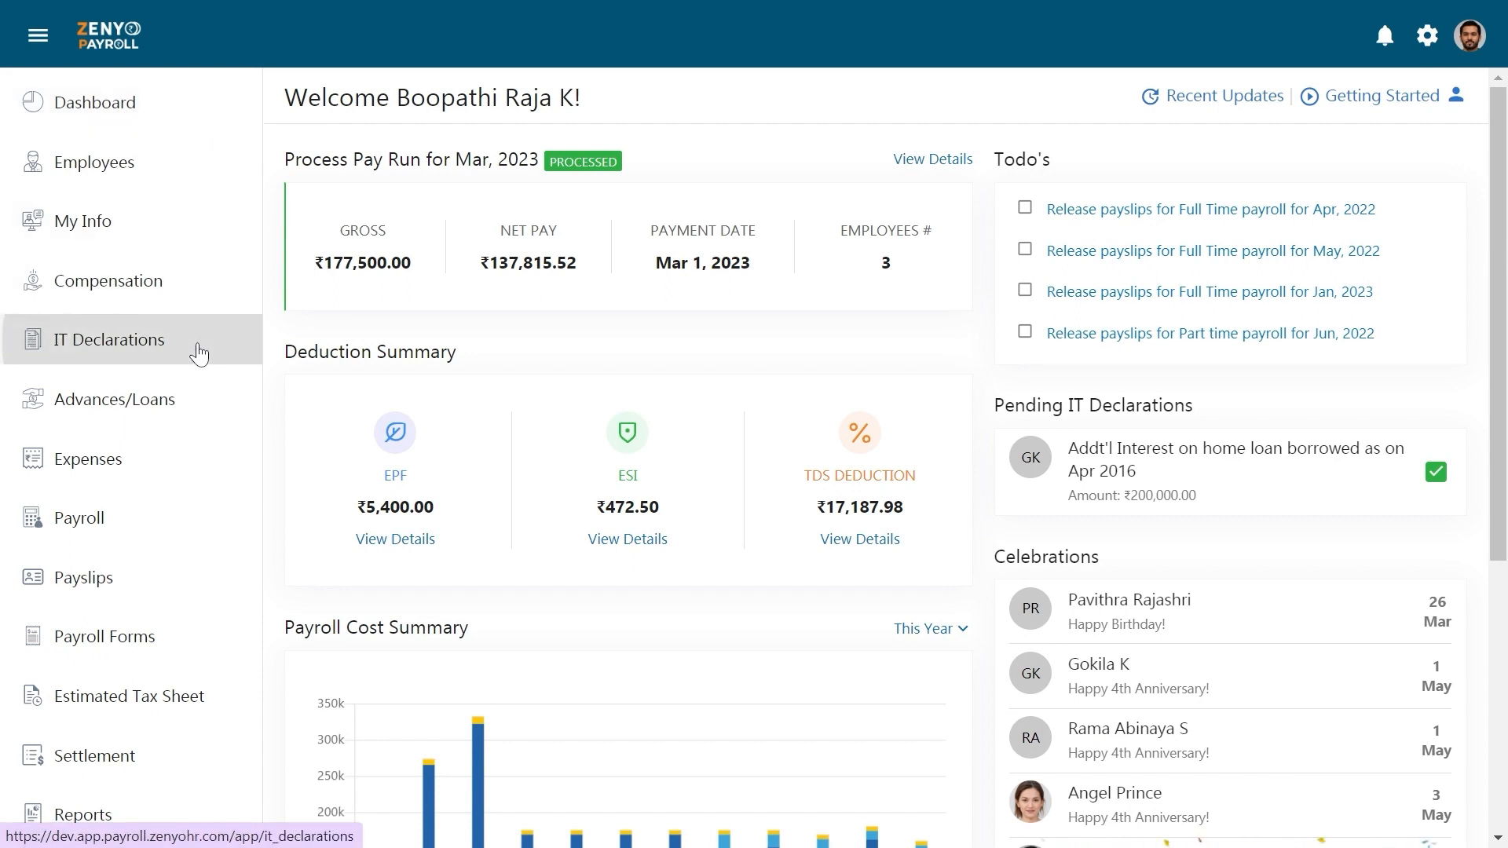
# Go to the Employee IT Declarations page from the left sidebar
pyautogui.click(108, 339)
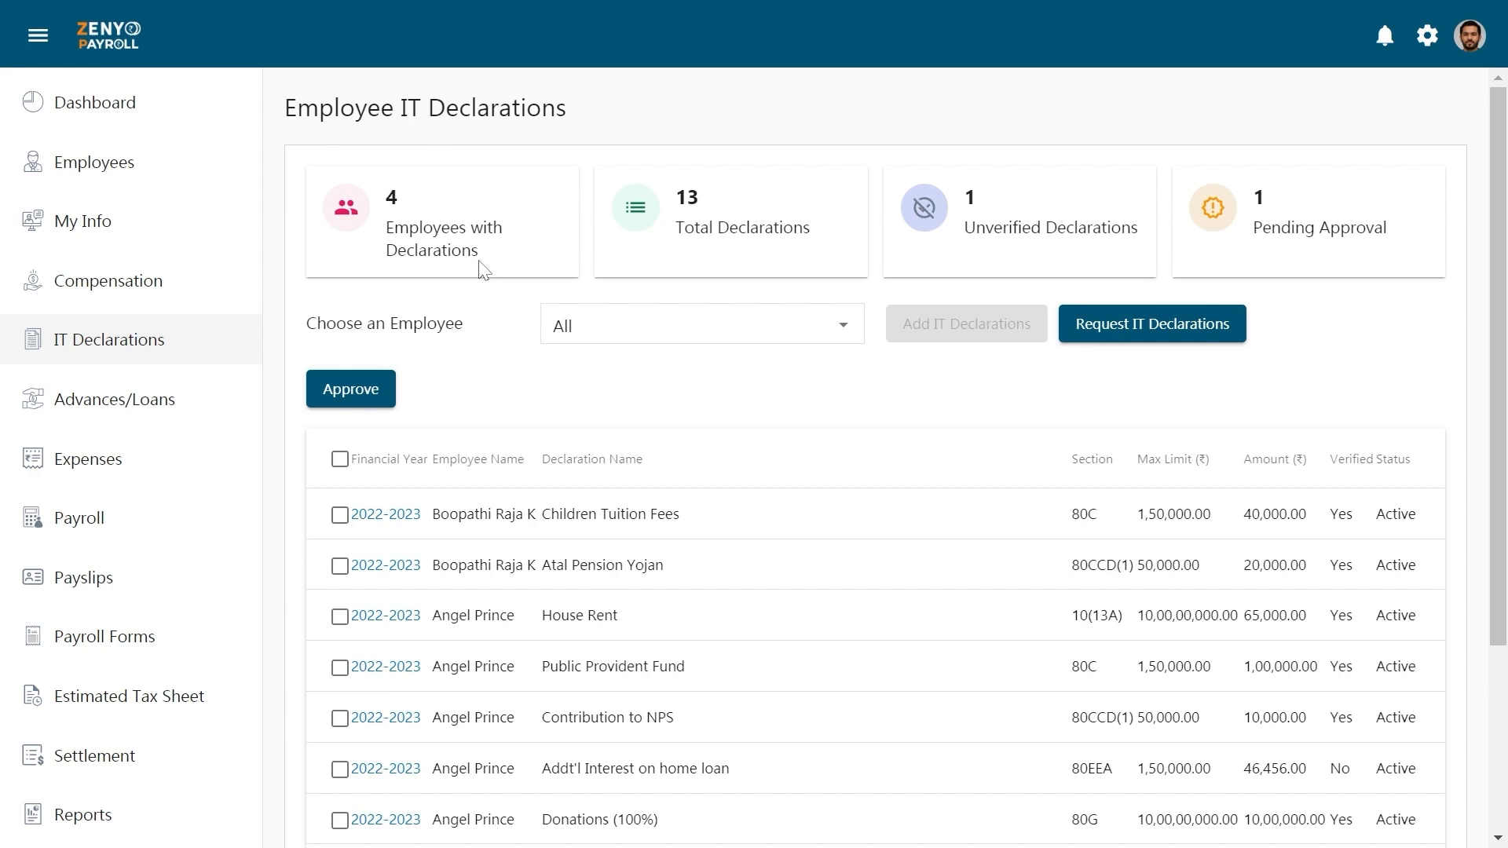
pyautogui.moveTo(734, 267)
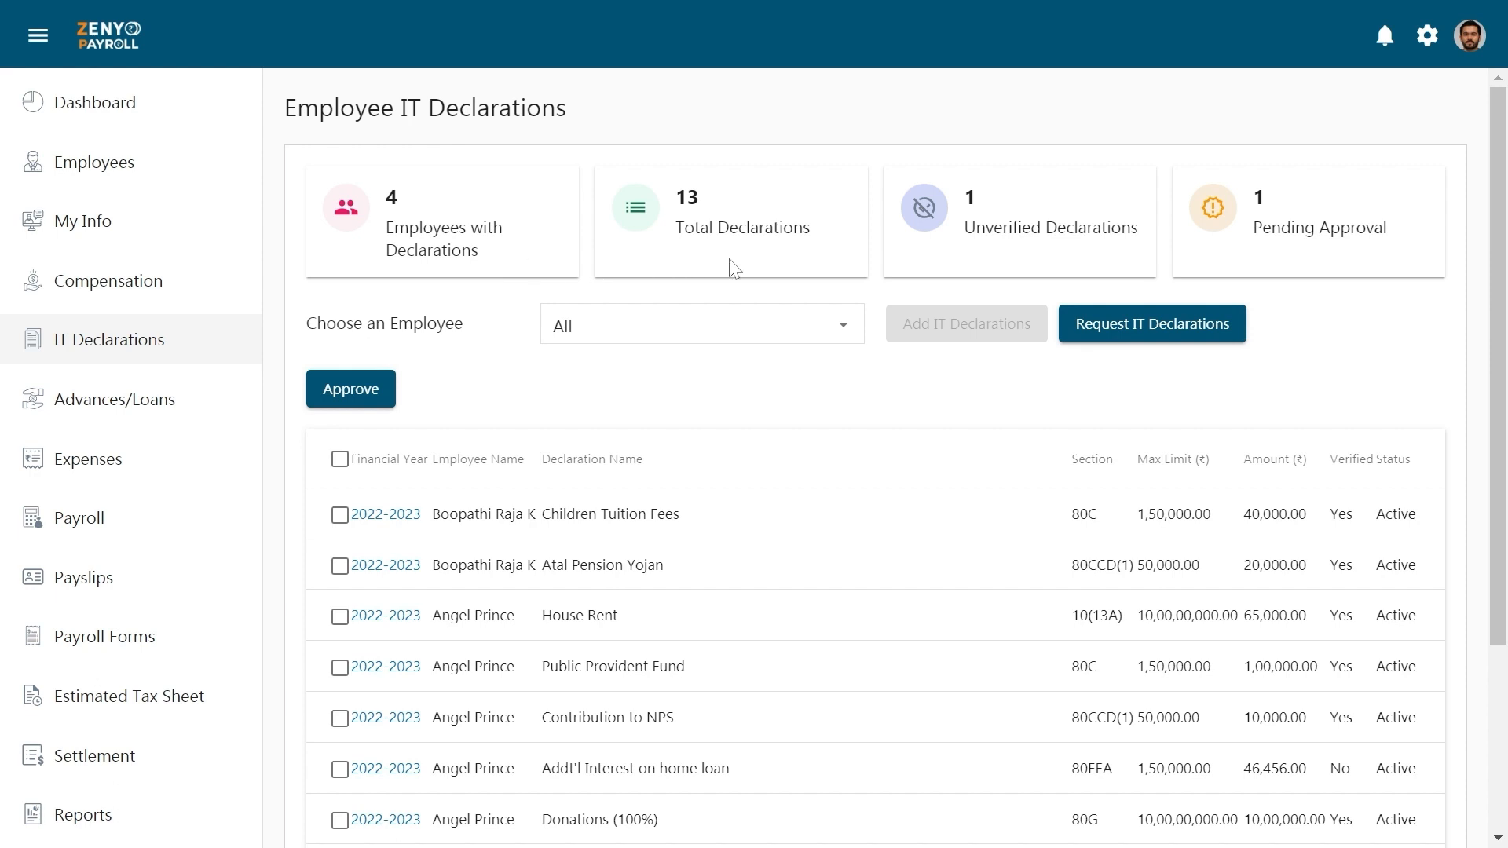
pyautogui.moveTo(1032, 261)
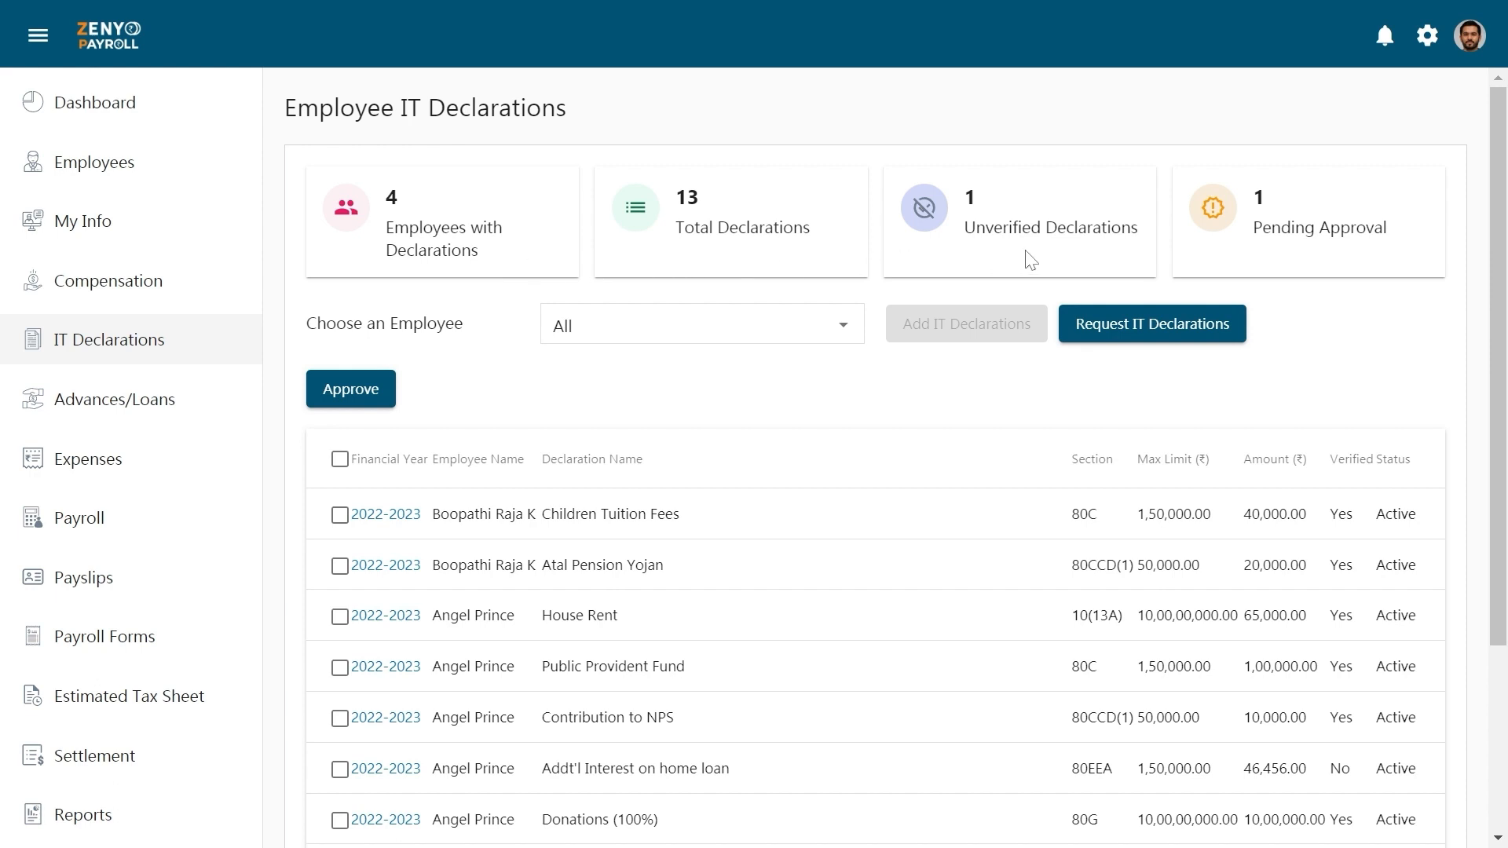
pyautogui.moveTo(1311, 262)
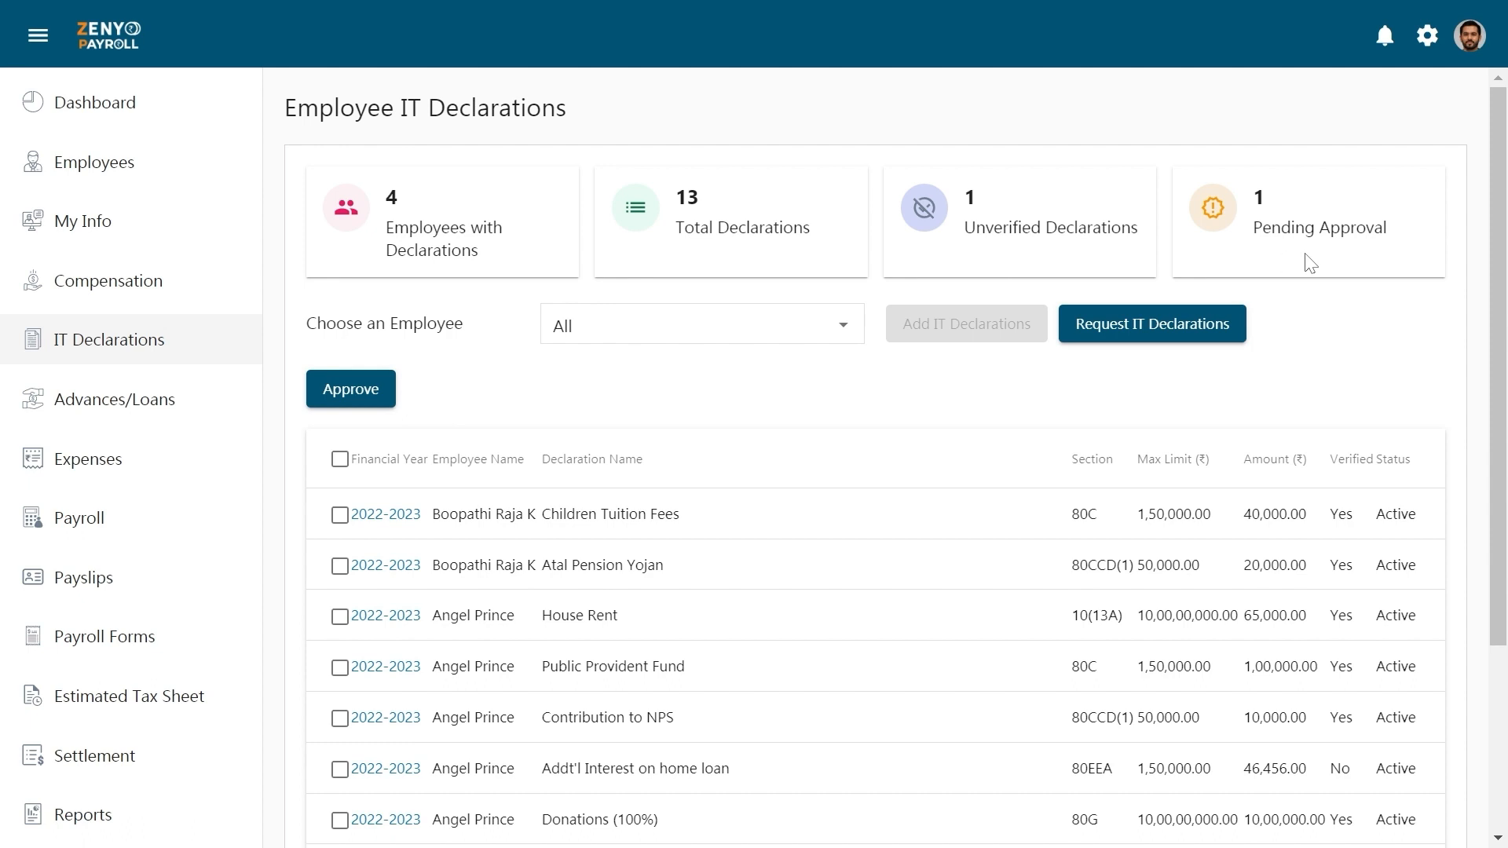
pyautogui.click(700, 324)
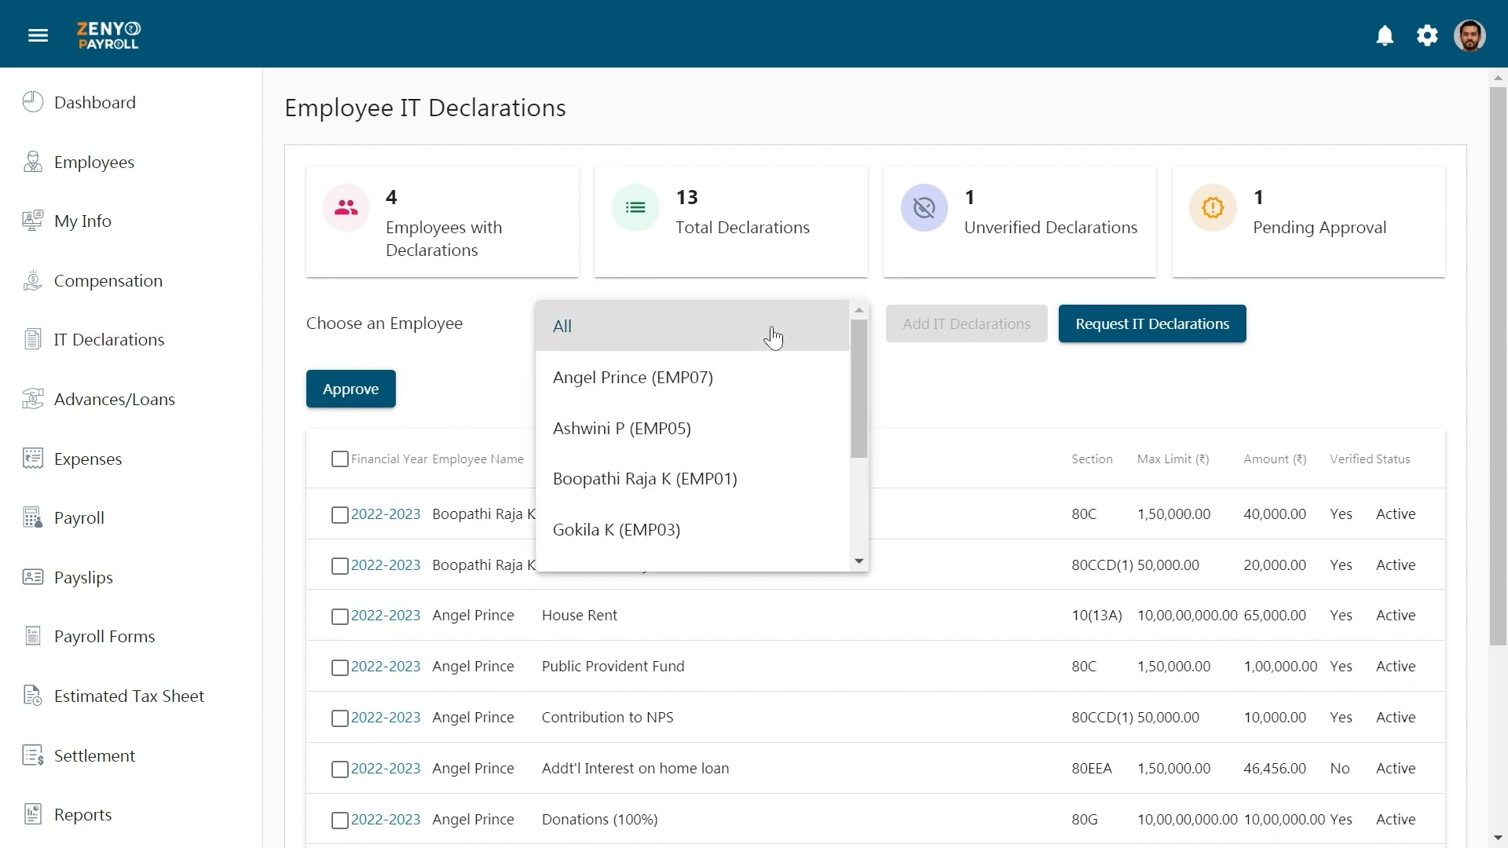
pyautogui.click(632, 377)
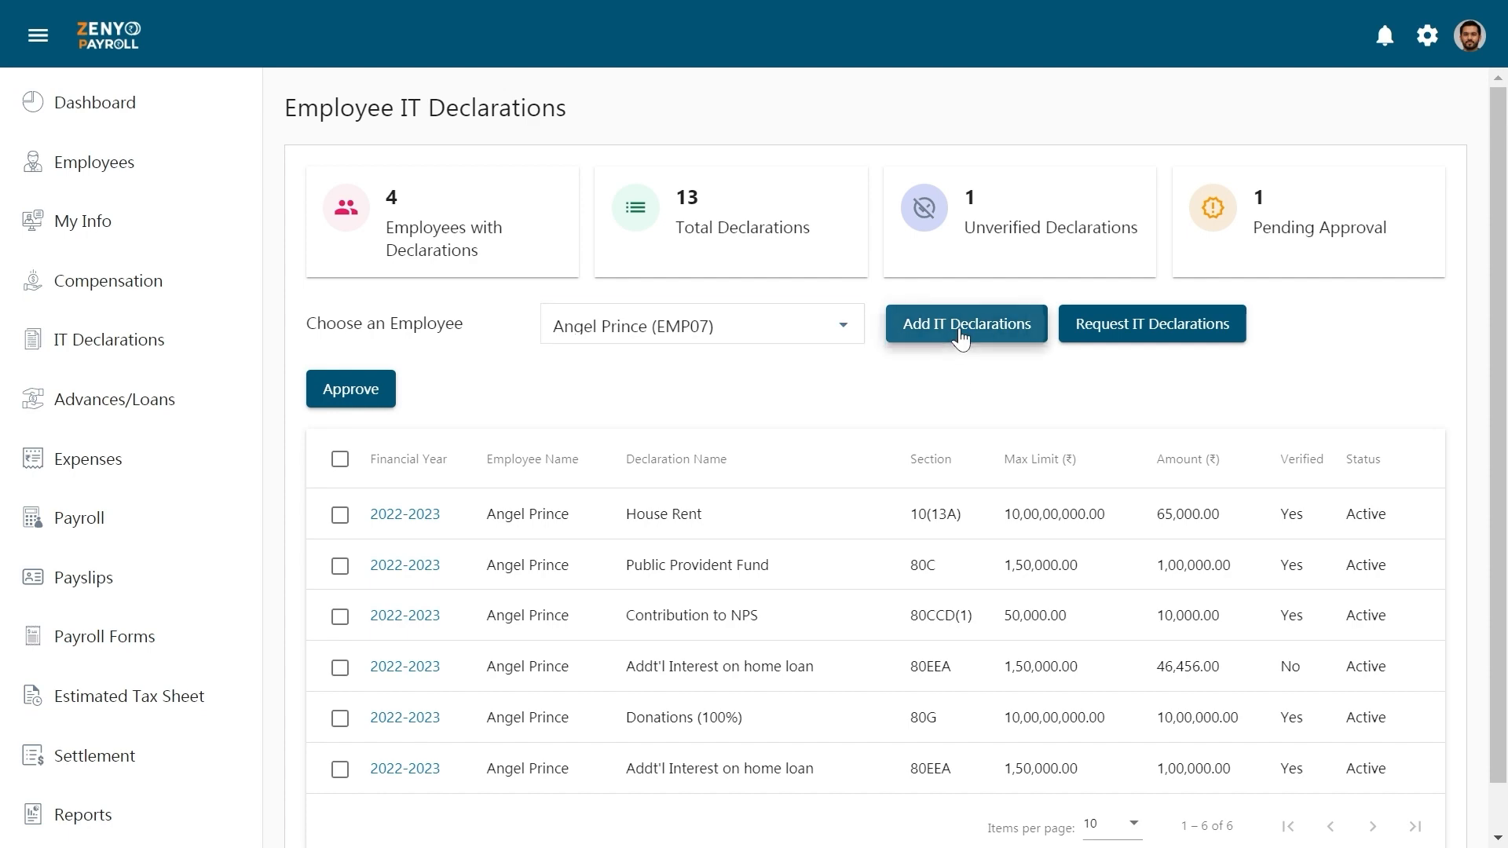
pyautogui.click(964, 324)
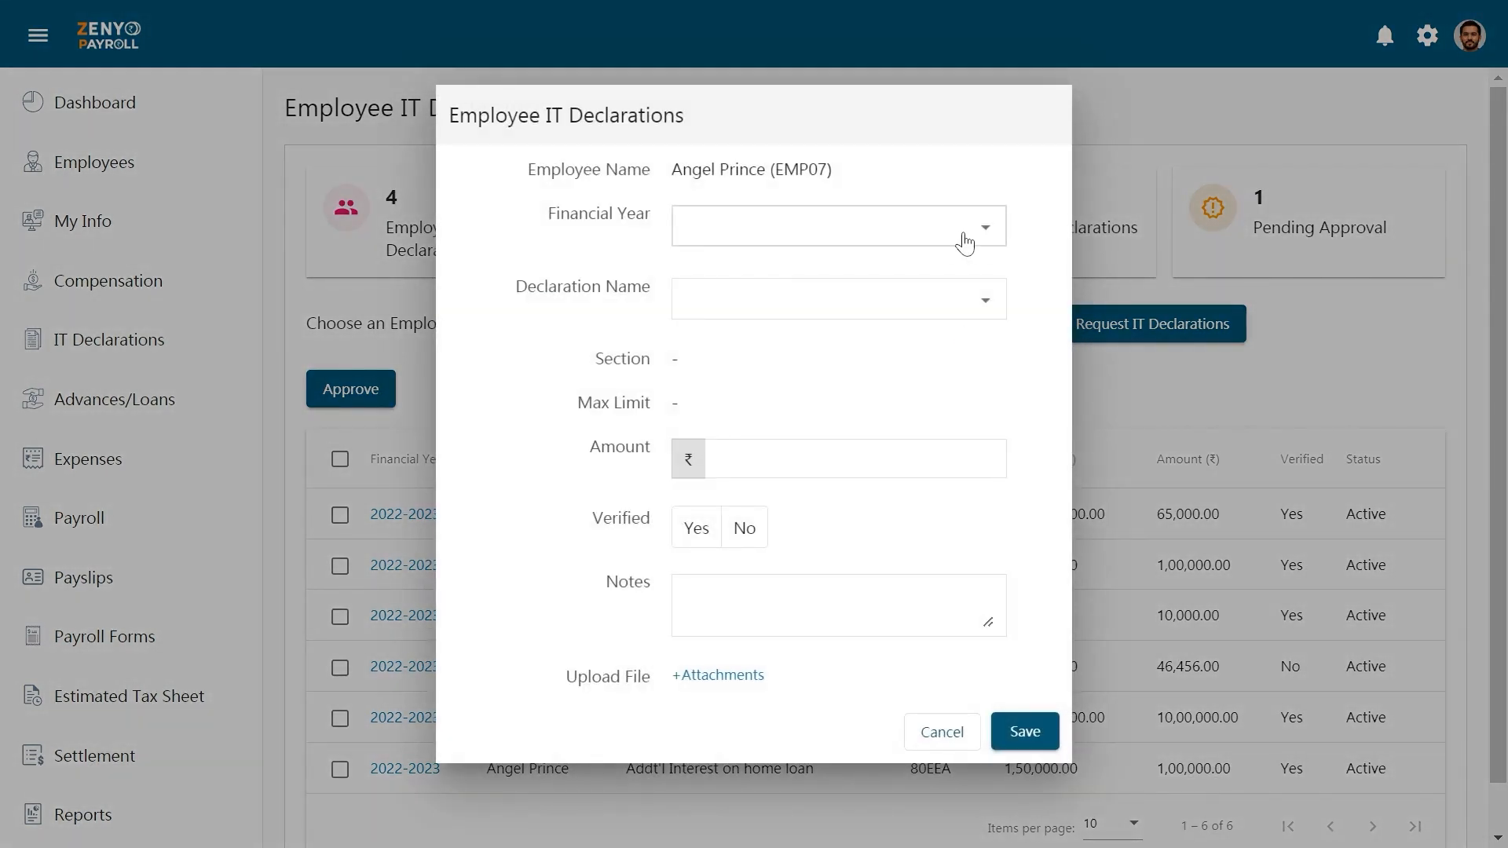
pyautogui.click(837, 227)
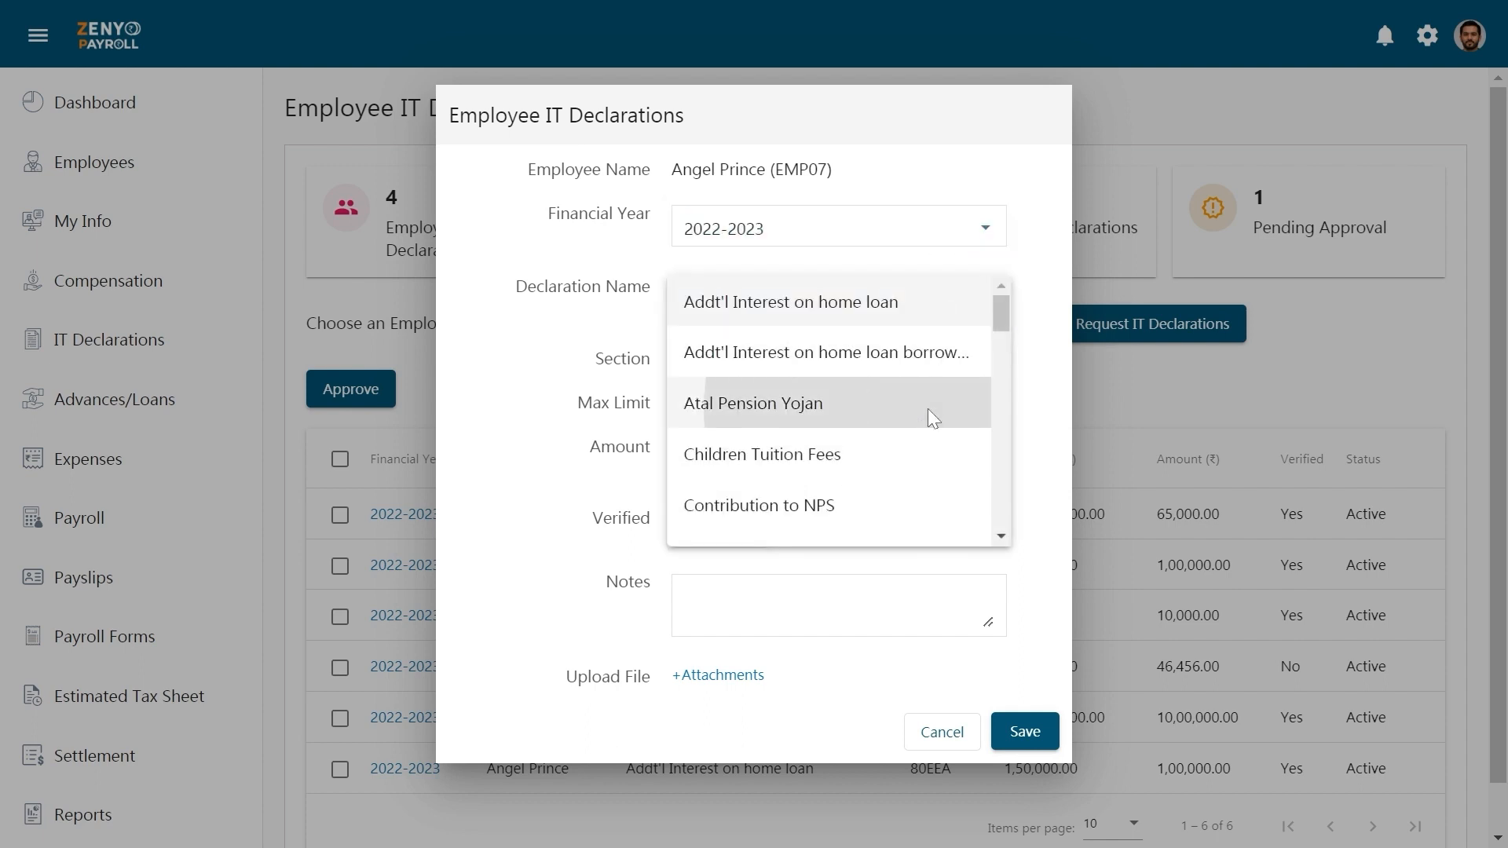
pyautogui.click(752, 403)
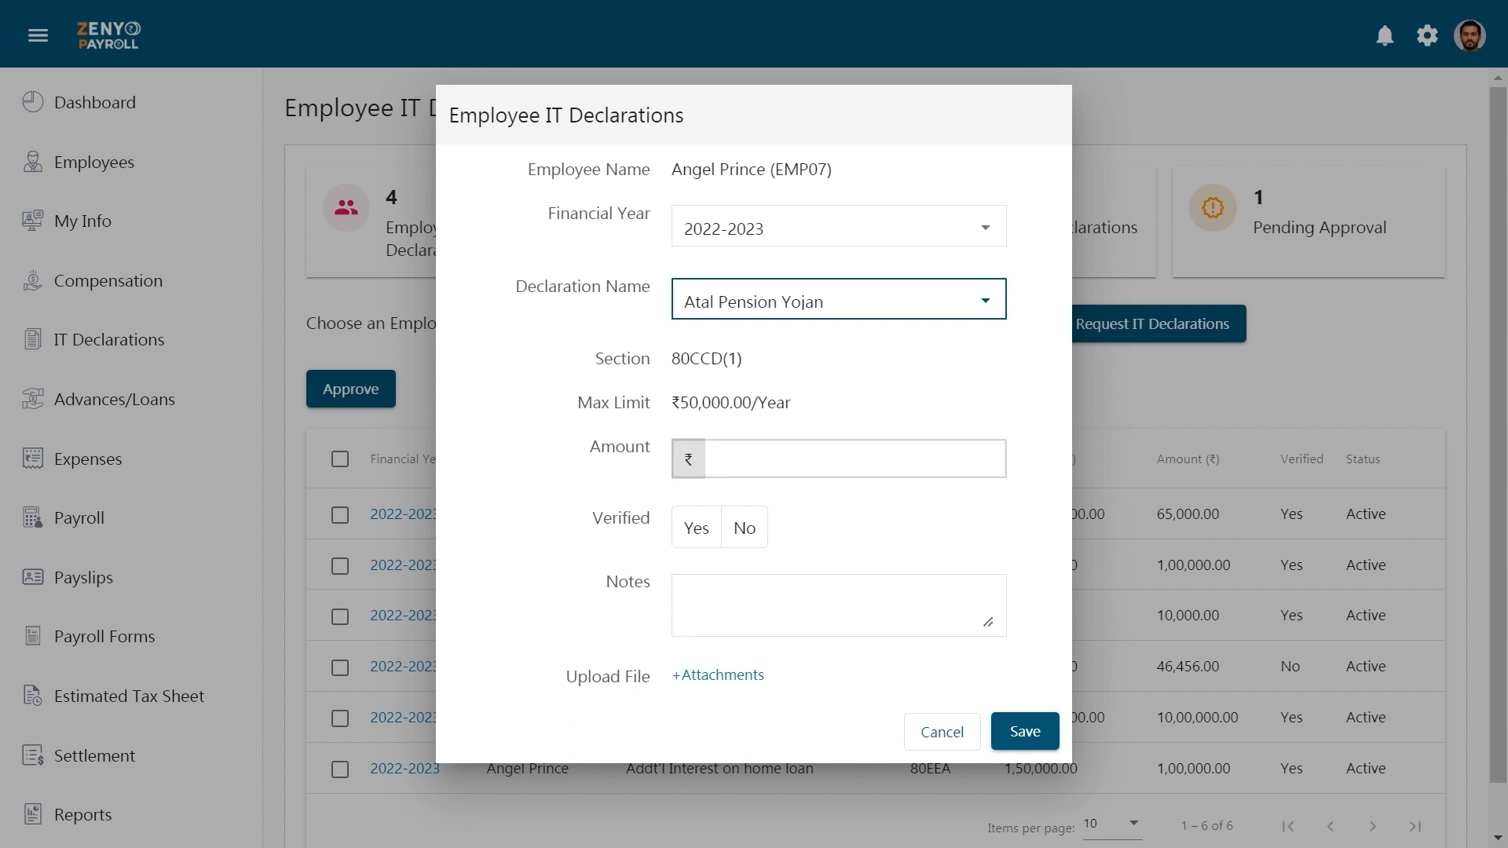
pyautogui.write('20000')
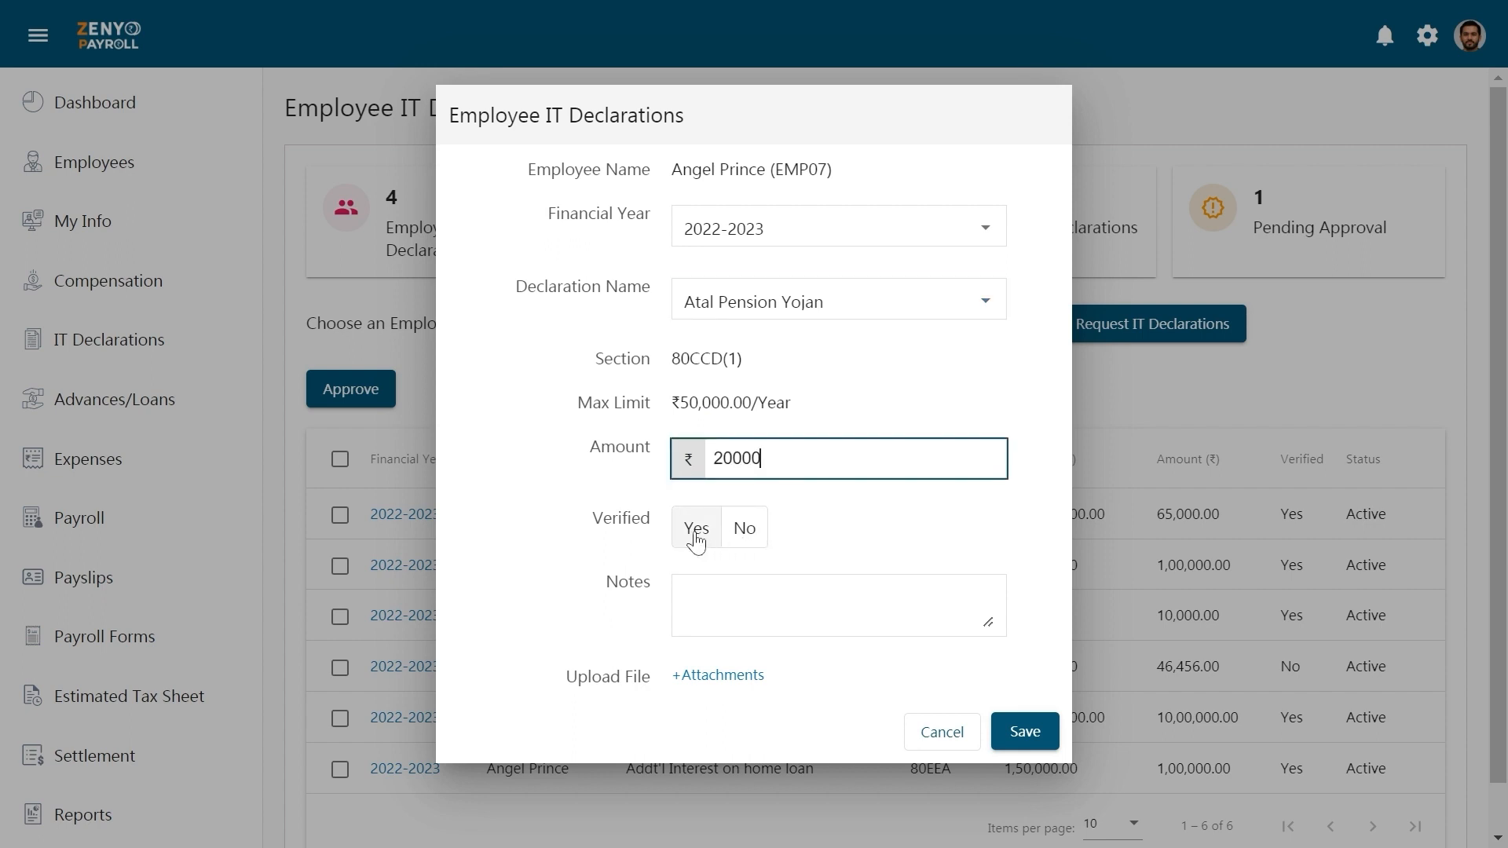
pyautogui.click(696, 528)
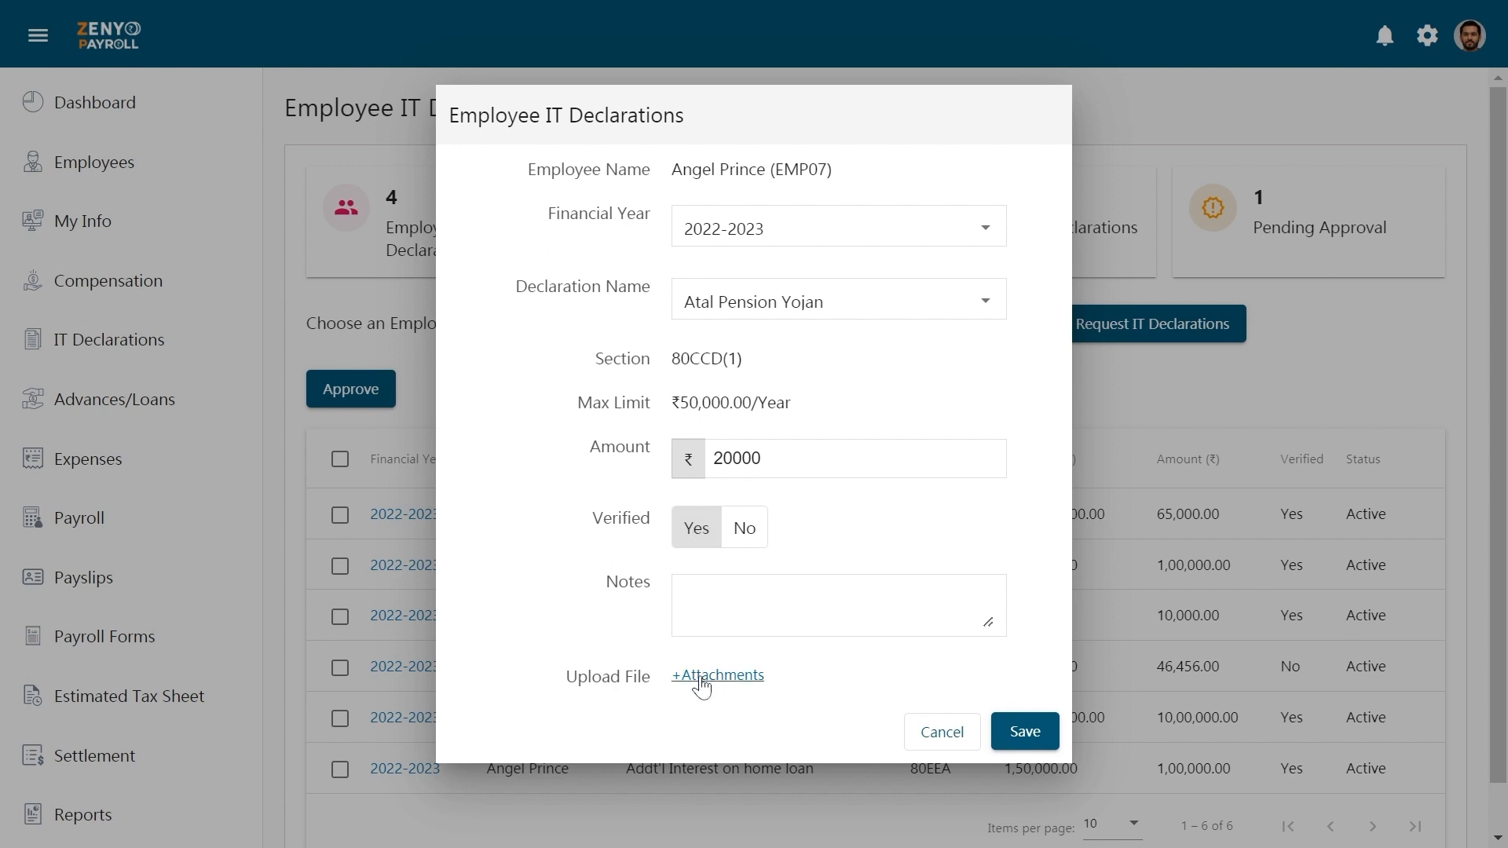
pyautogui.click(1023, 731)
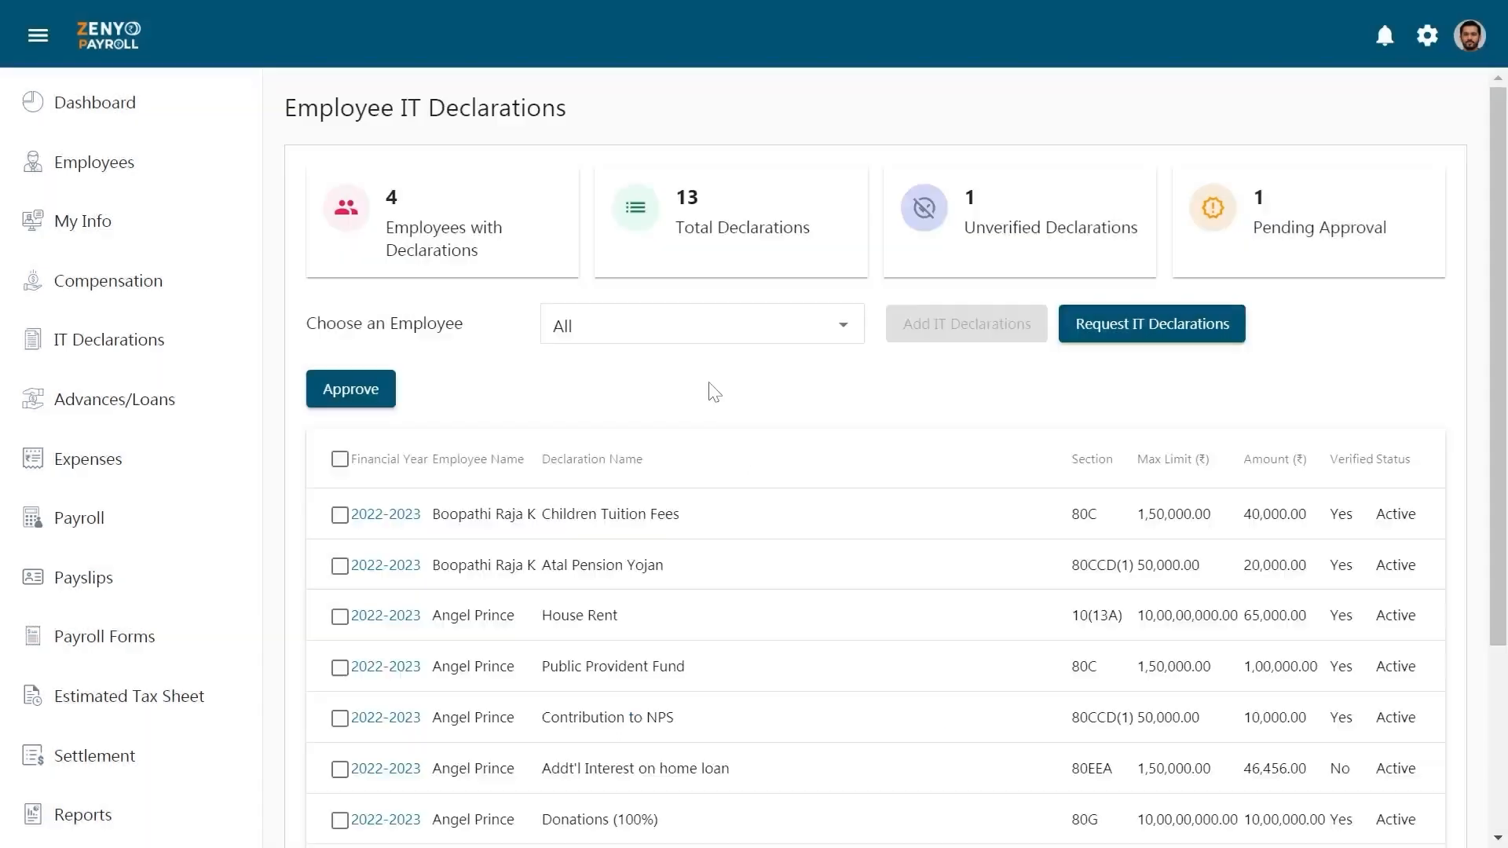
pyautogui.moveTo(756, 393)
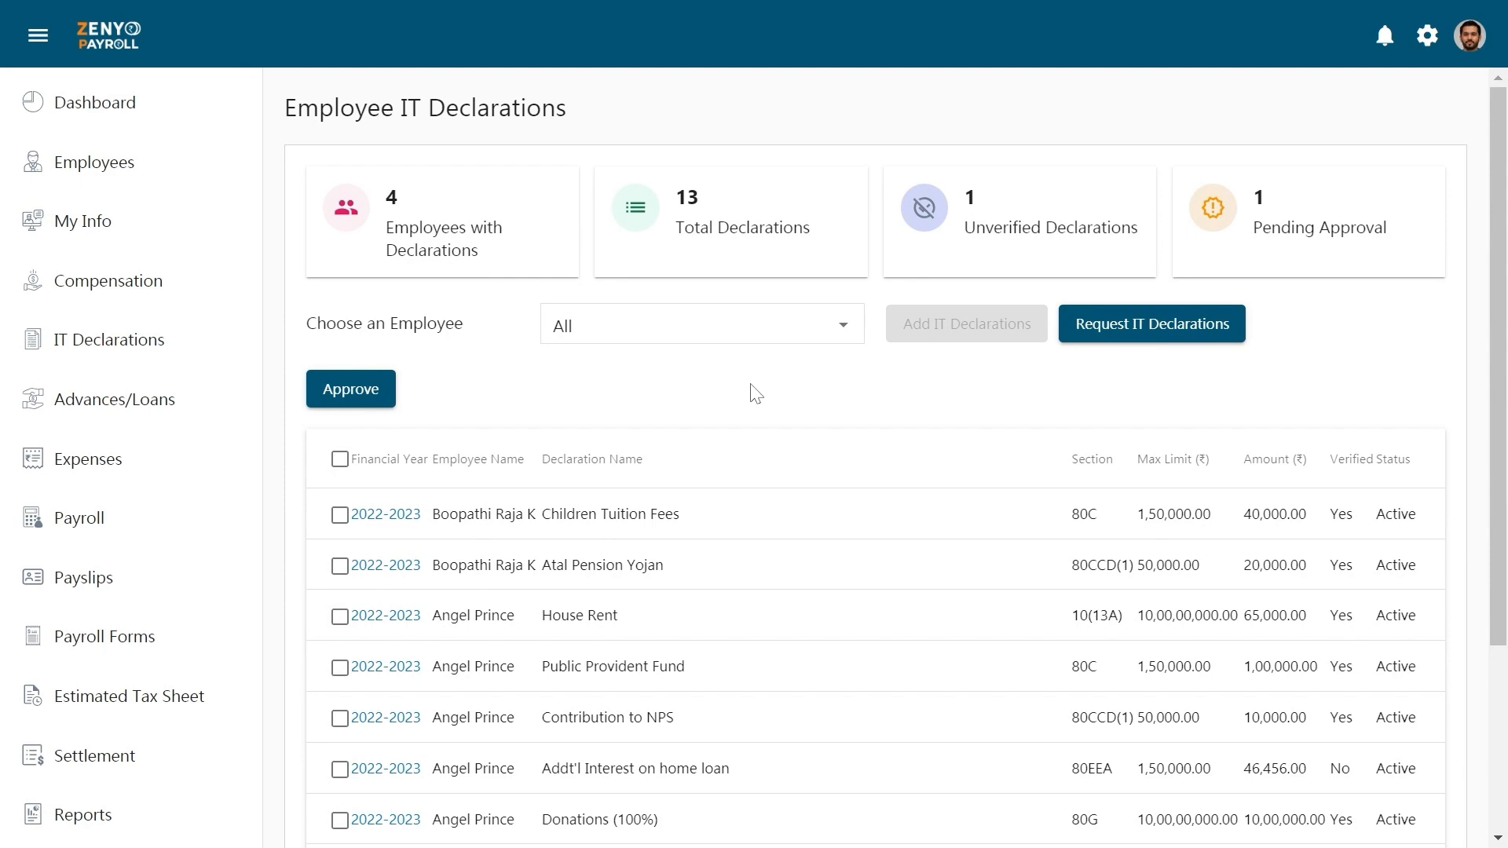
pyautogui.moveTo(1151, 395)
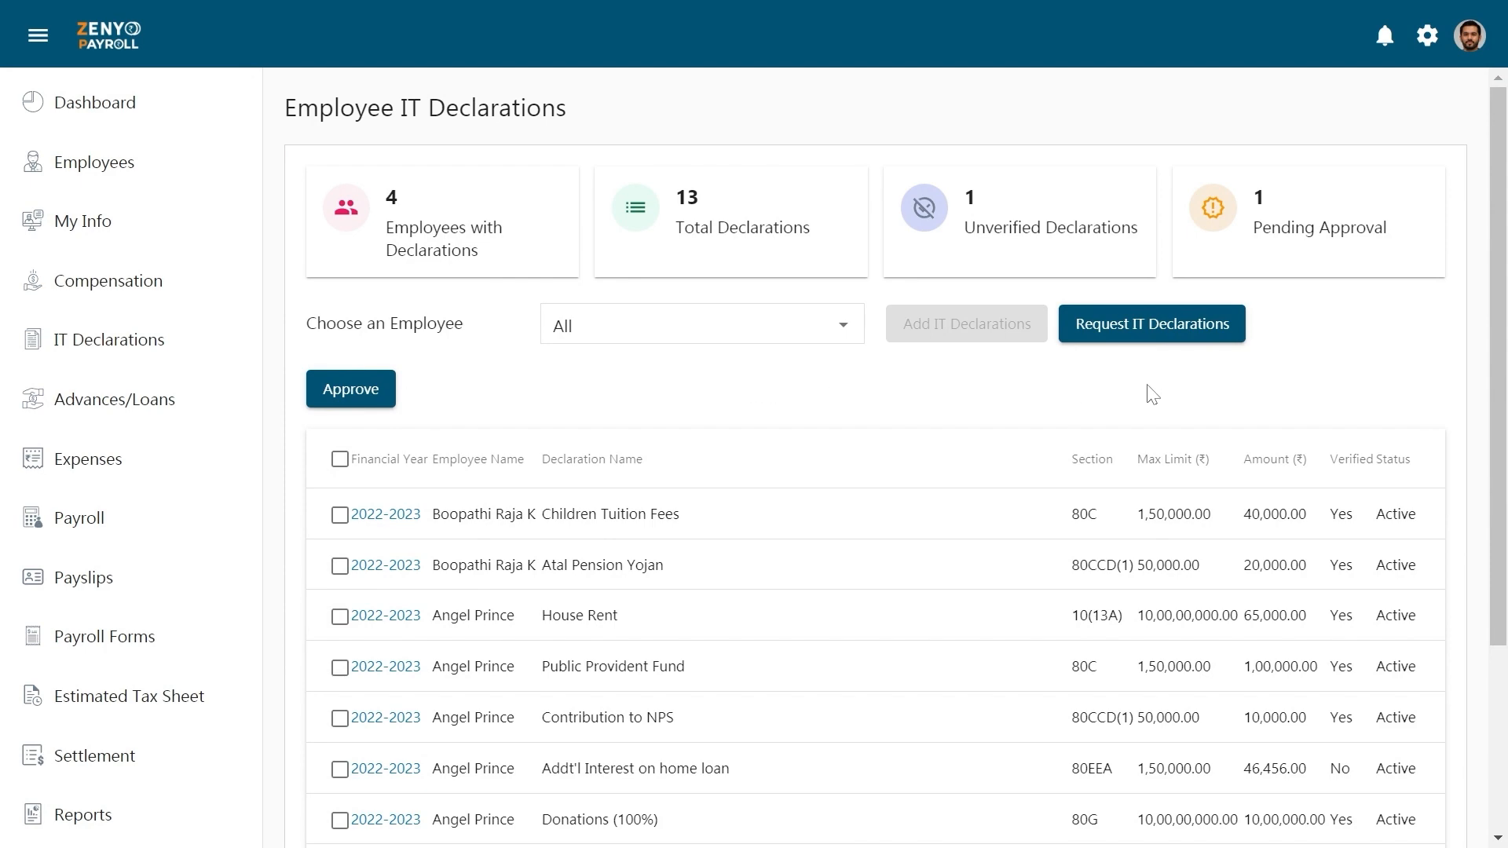
pyautogui.click(1150, 324)
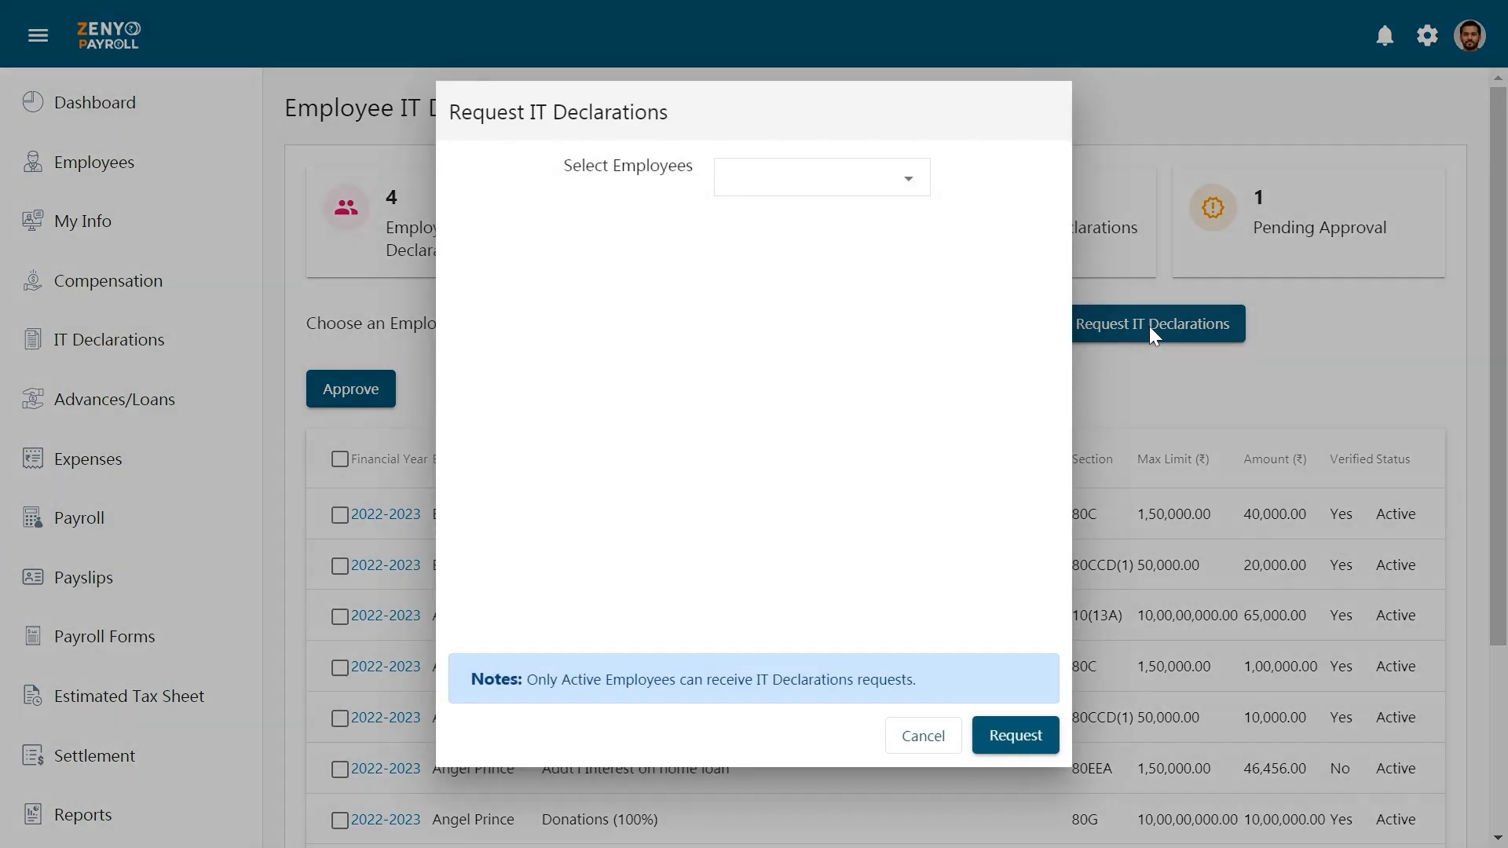
pyautogui.click(820, 177)
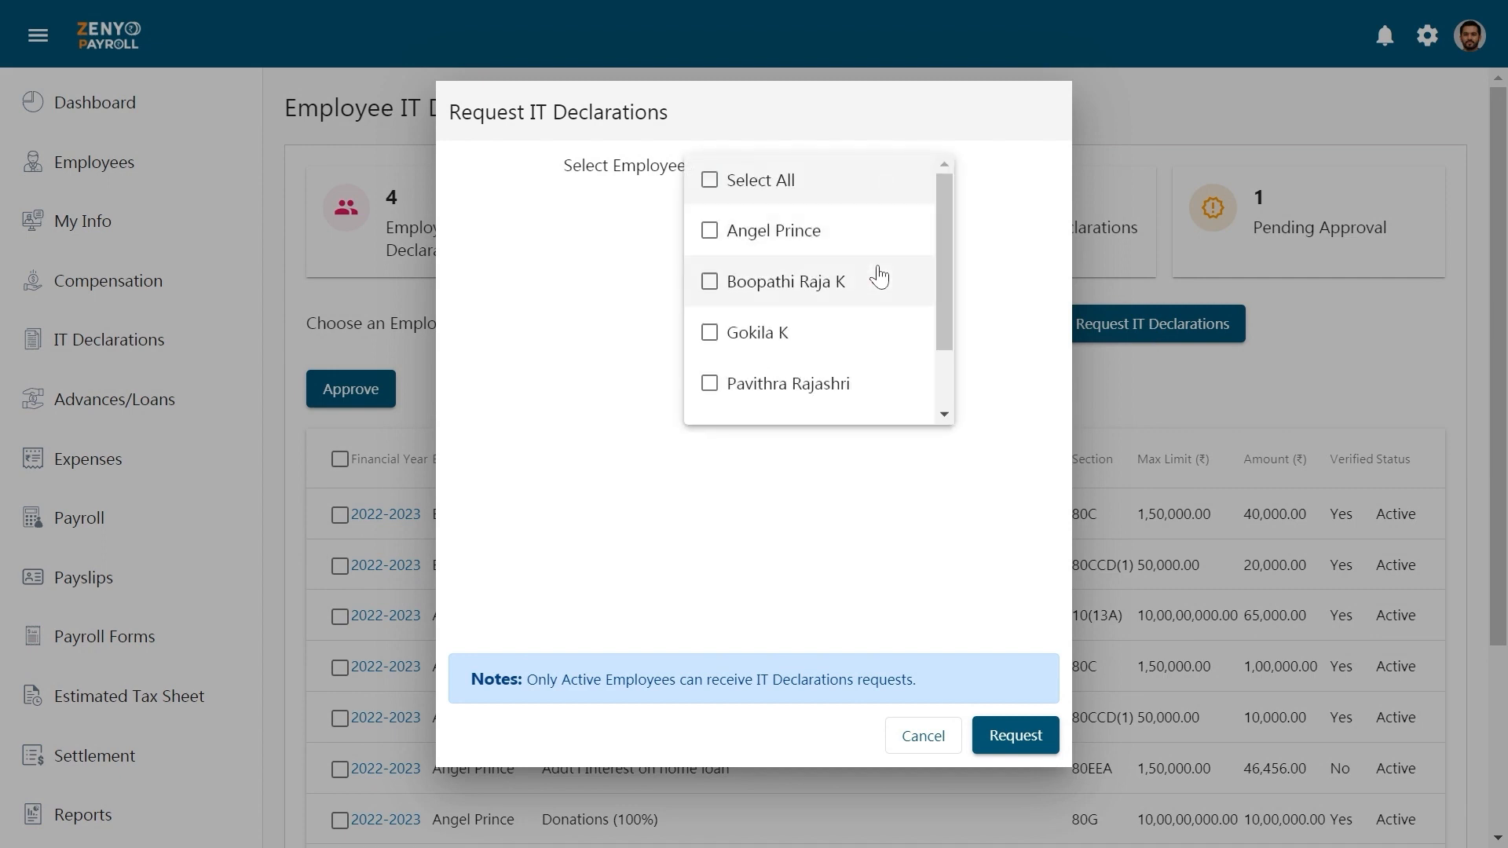
pyautogui.click(751, 332)
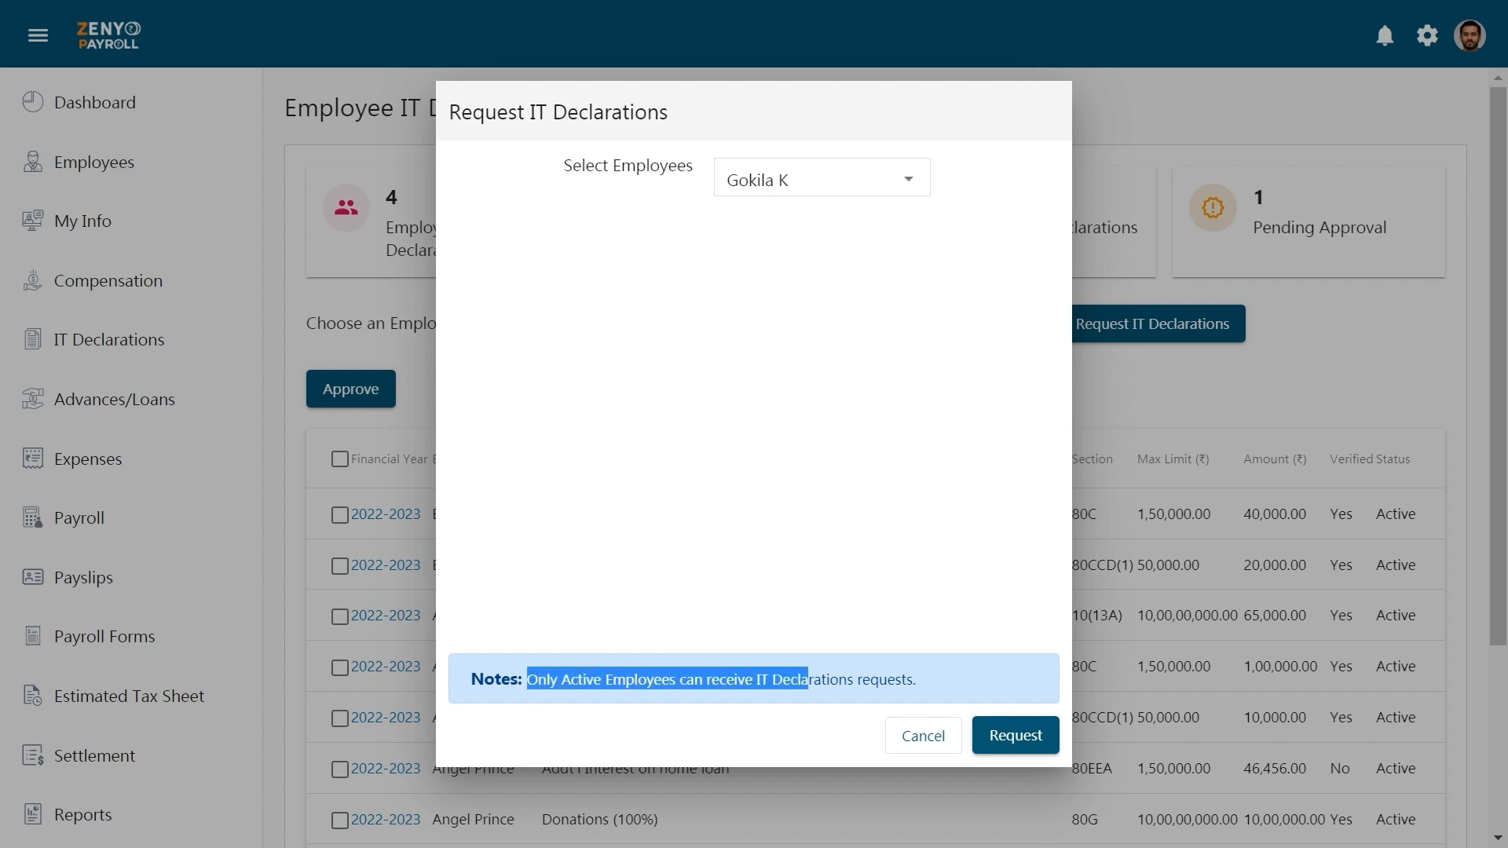
pyautogui.click(850, 743)
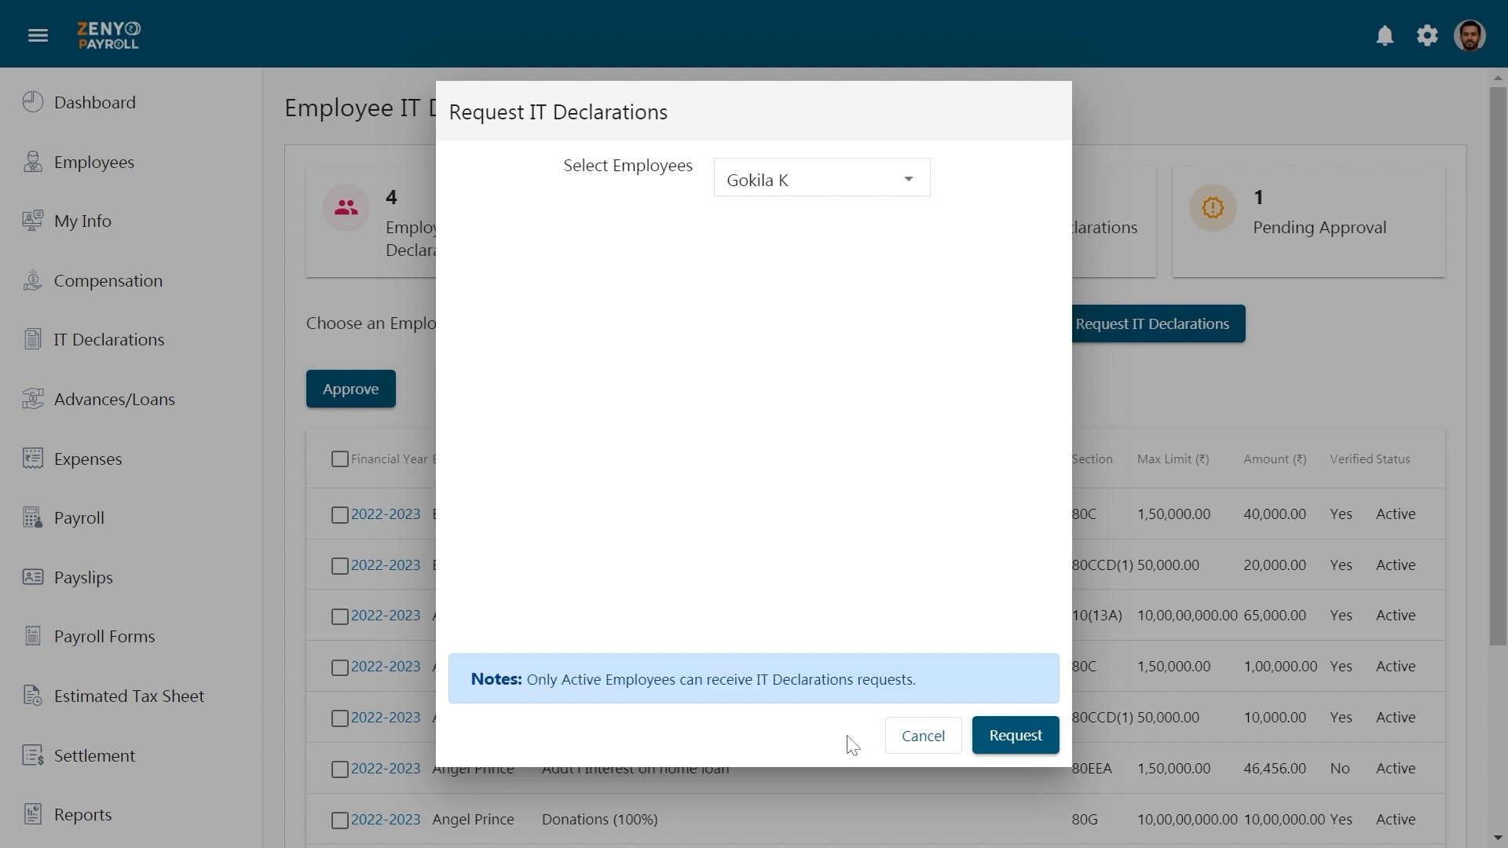
pyautogui.click(922, 735)
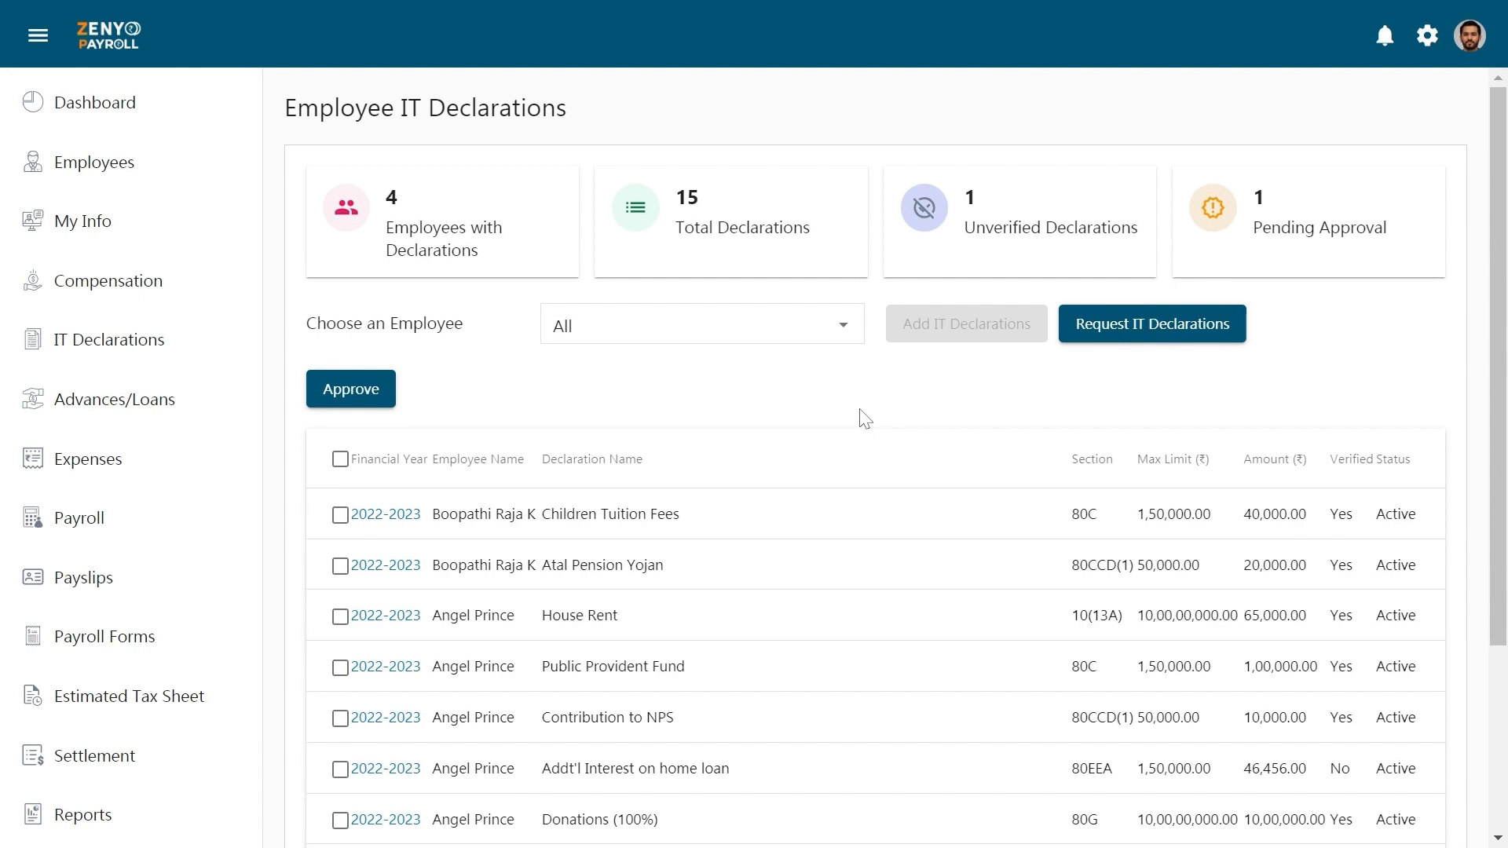
pyautogui.scroll(-3)
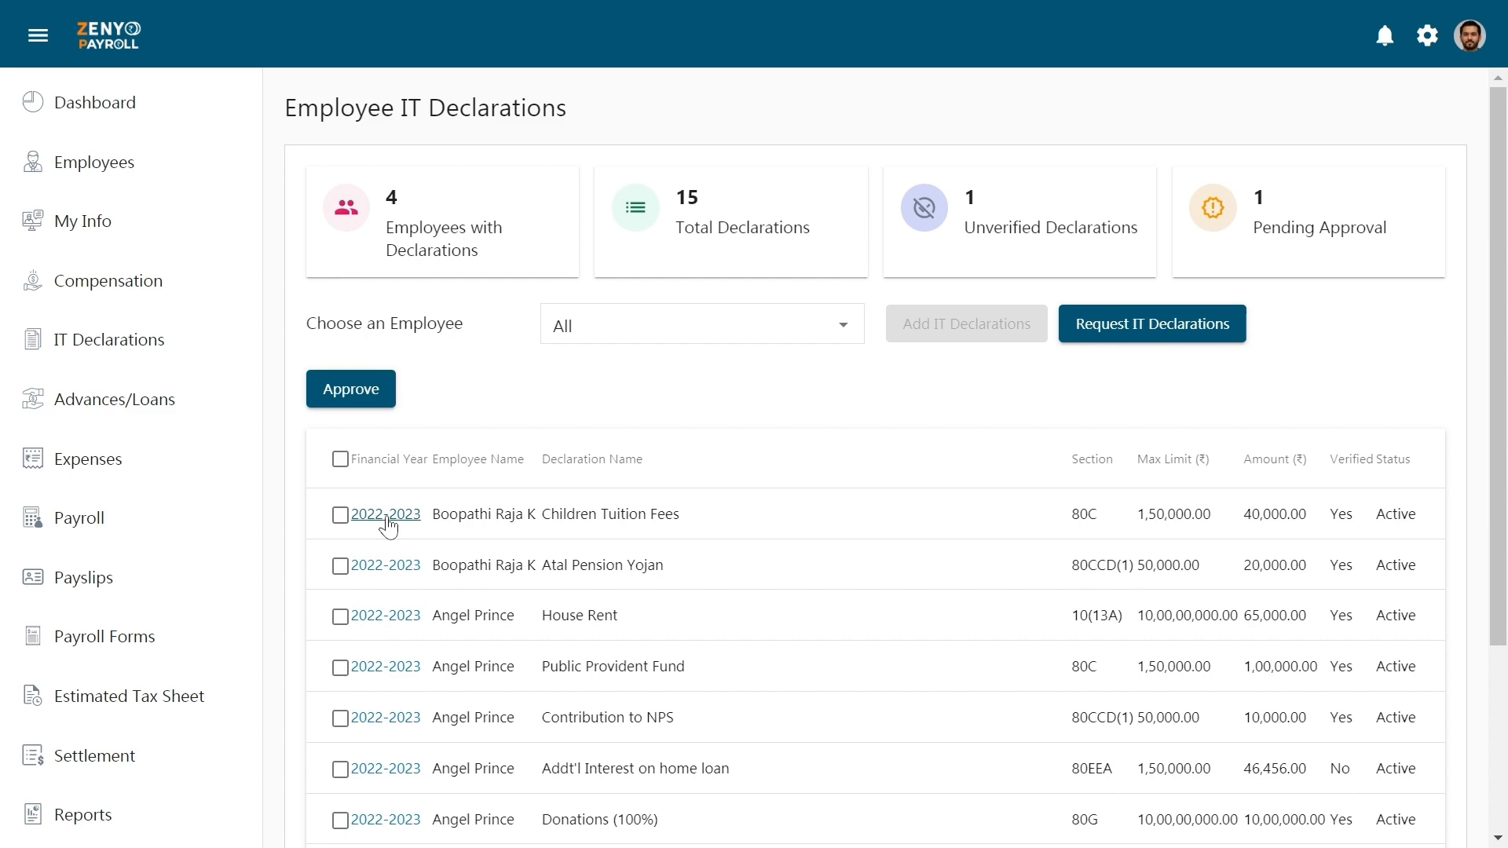
pyautogui.click(388, 514)
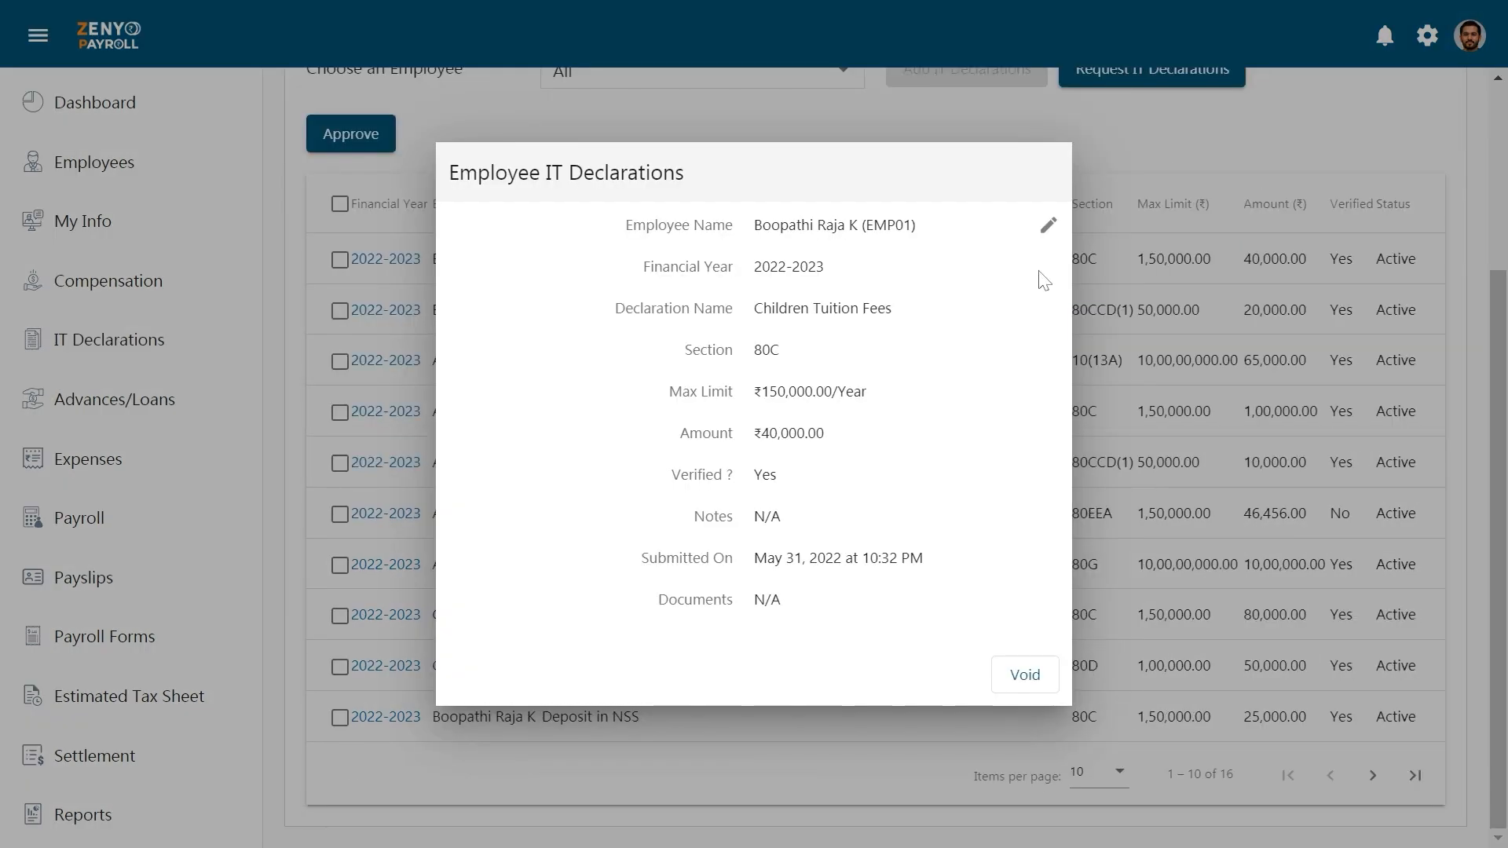
pyautogui.click(1047, 225)
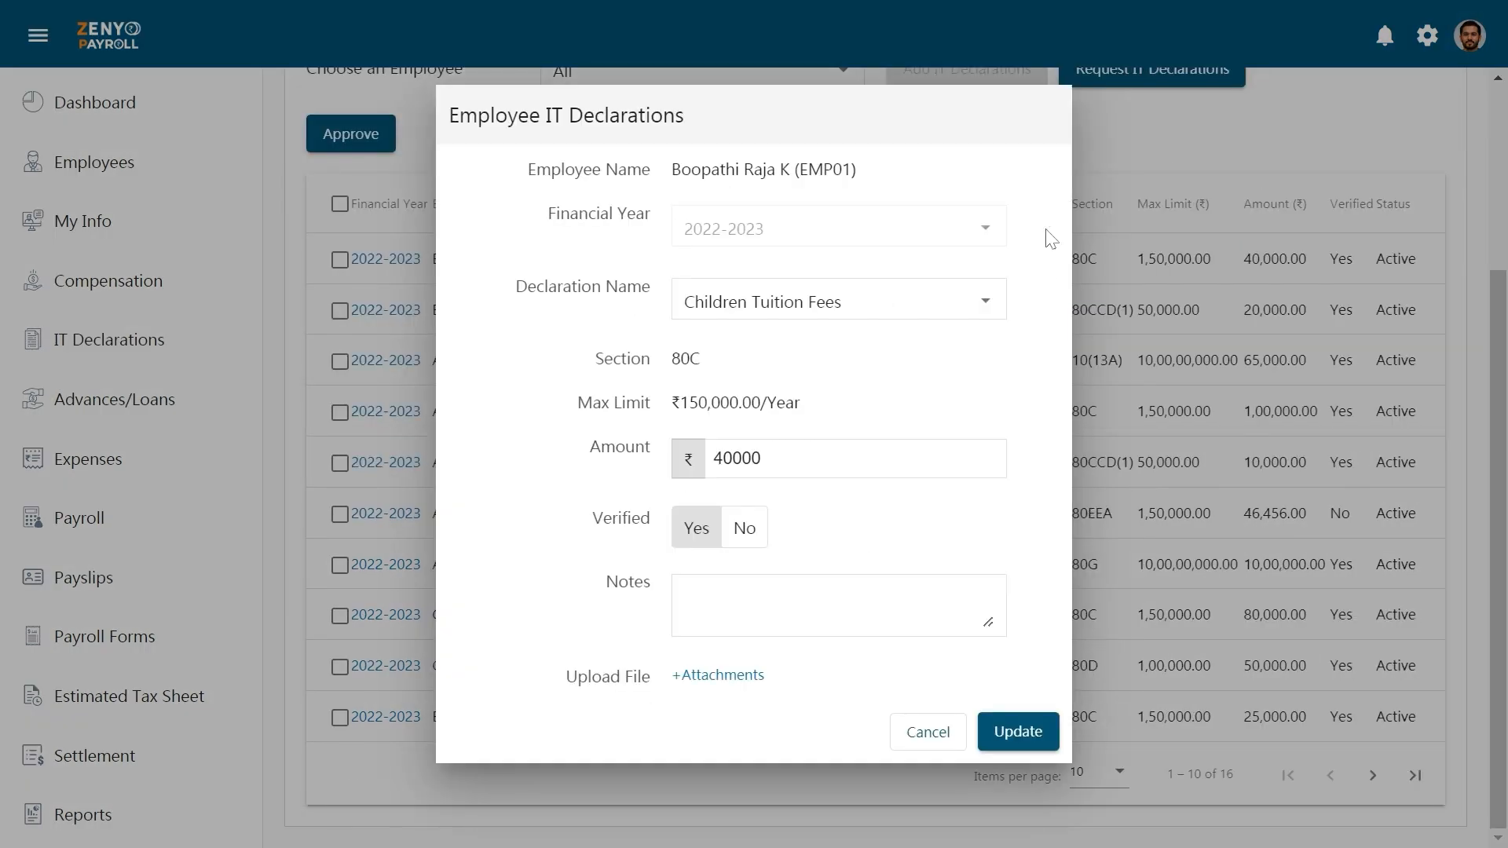
pyautogui.click(1016, 732)
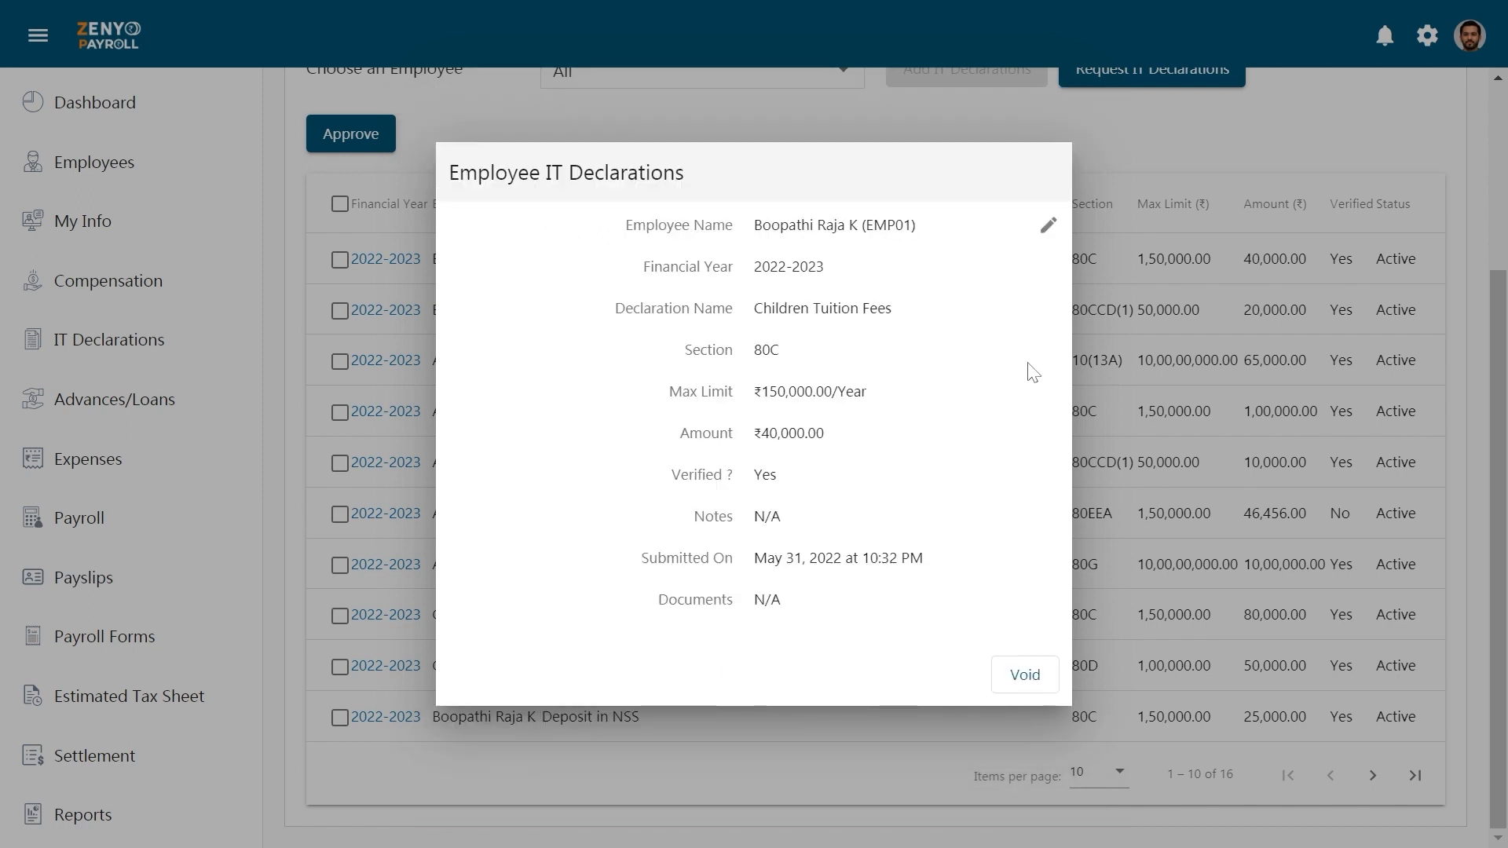
pyautogui.moveTo(1026, 674)
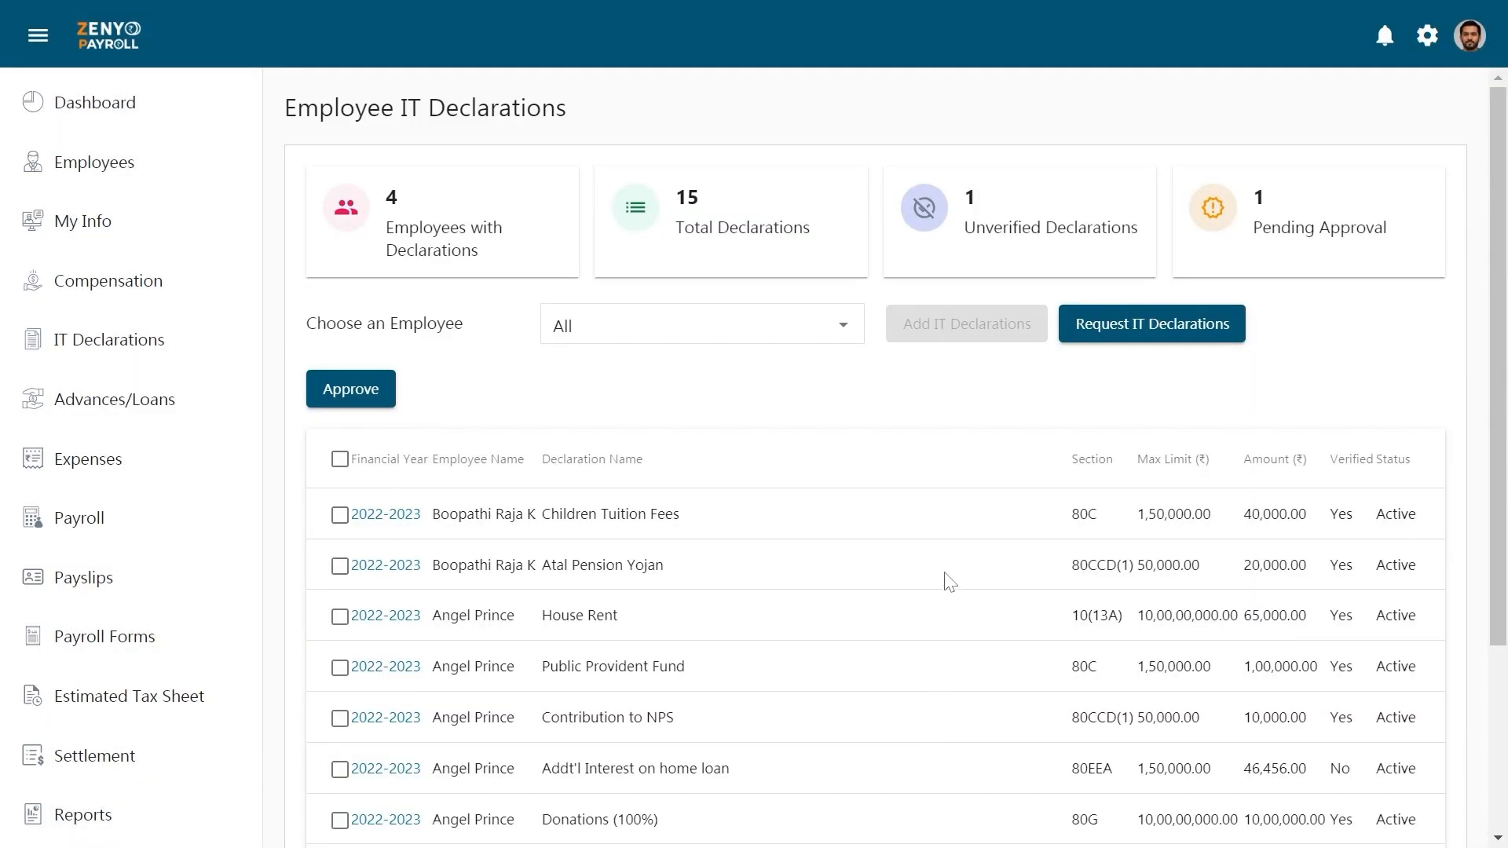
pyautogui.moveTo(671, 589)
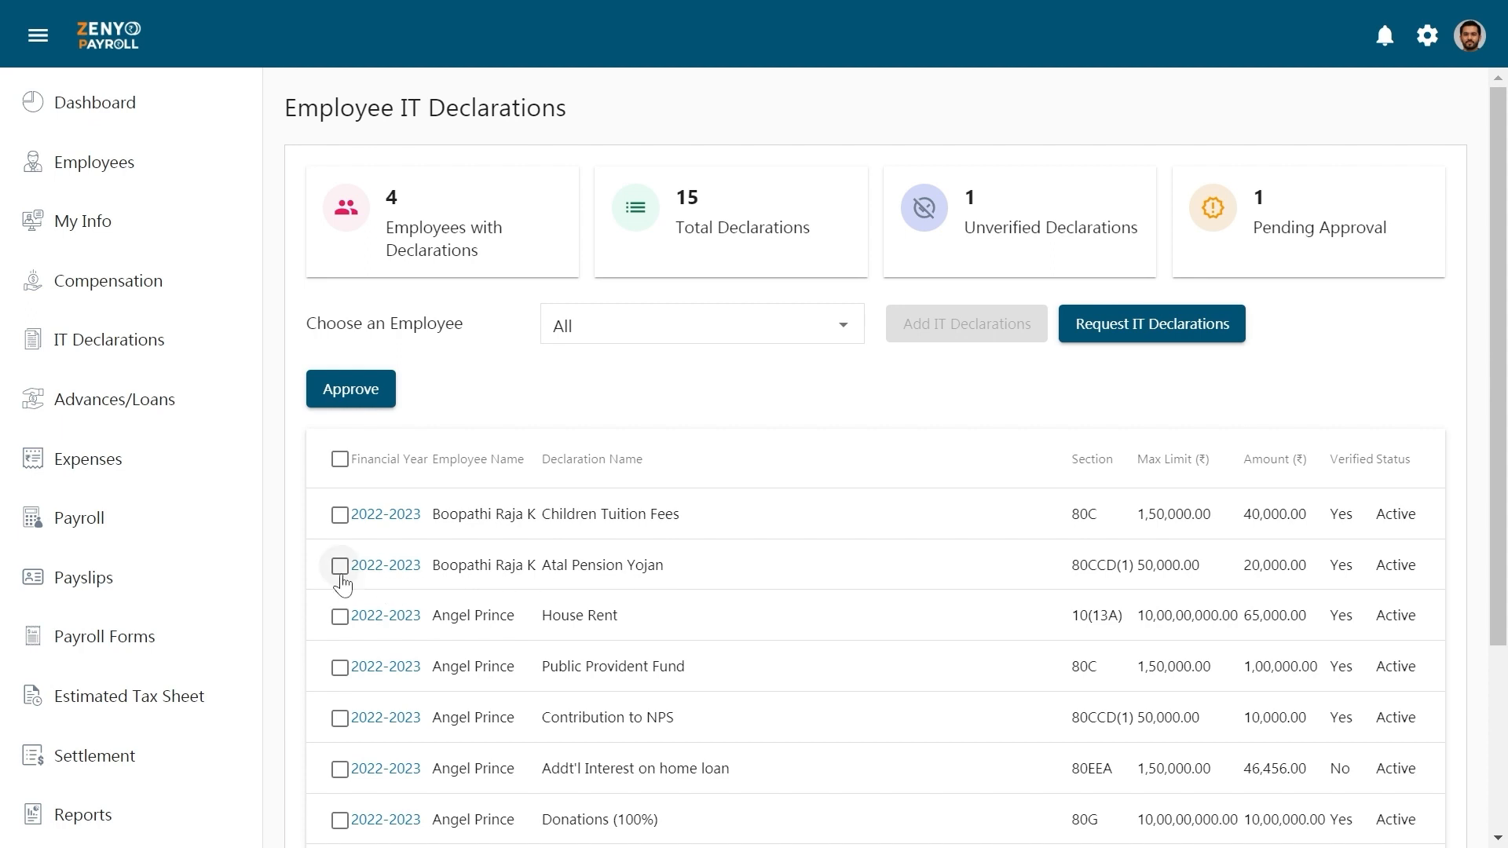
pyautogui.click(339, 566)
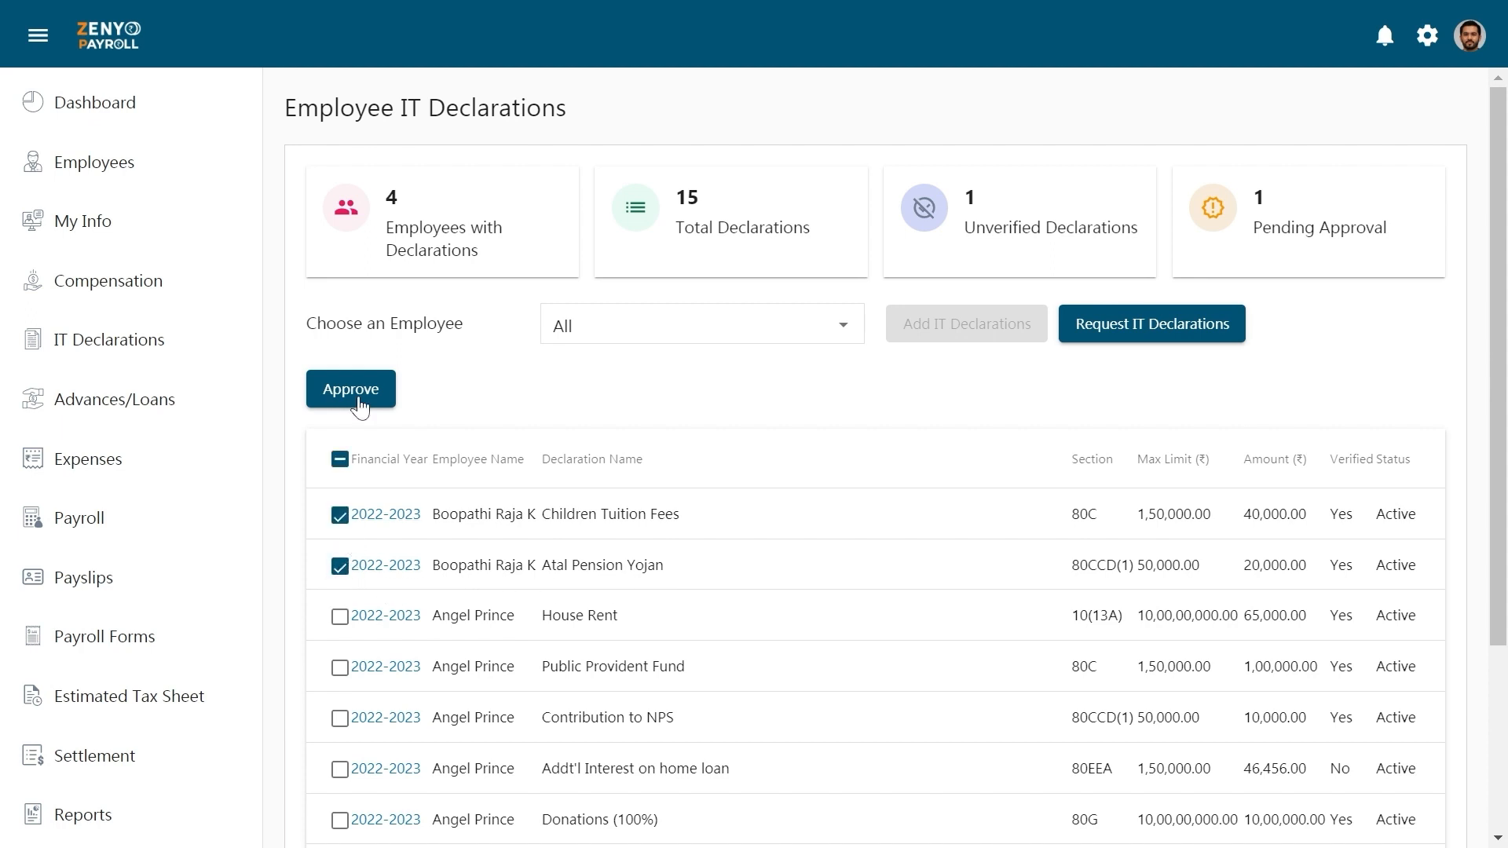